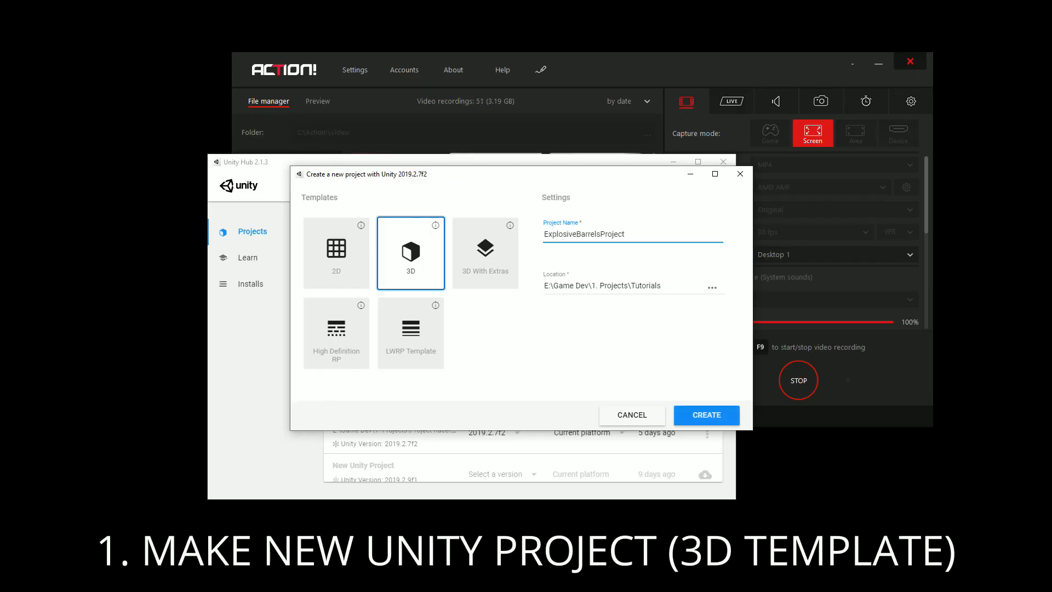
# Create the new 3D project ExplosiveBarrelsProject from Unity Hub
pyautogui.click(705, 414)
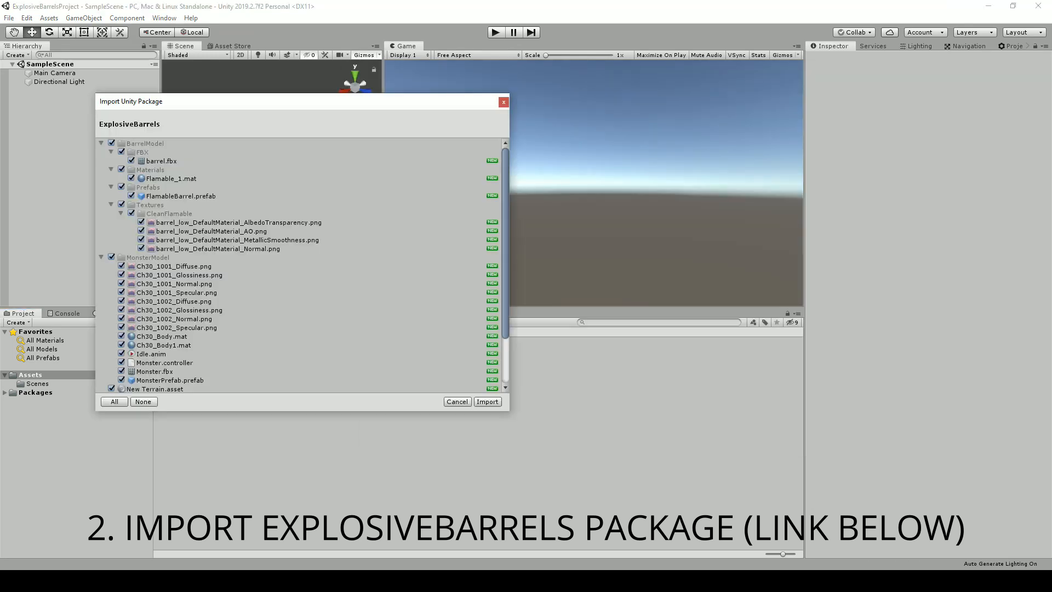
# Import the ExplosiveBarrels package, ignoring the normal map warning
pyautogui.click(487, 401)
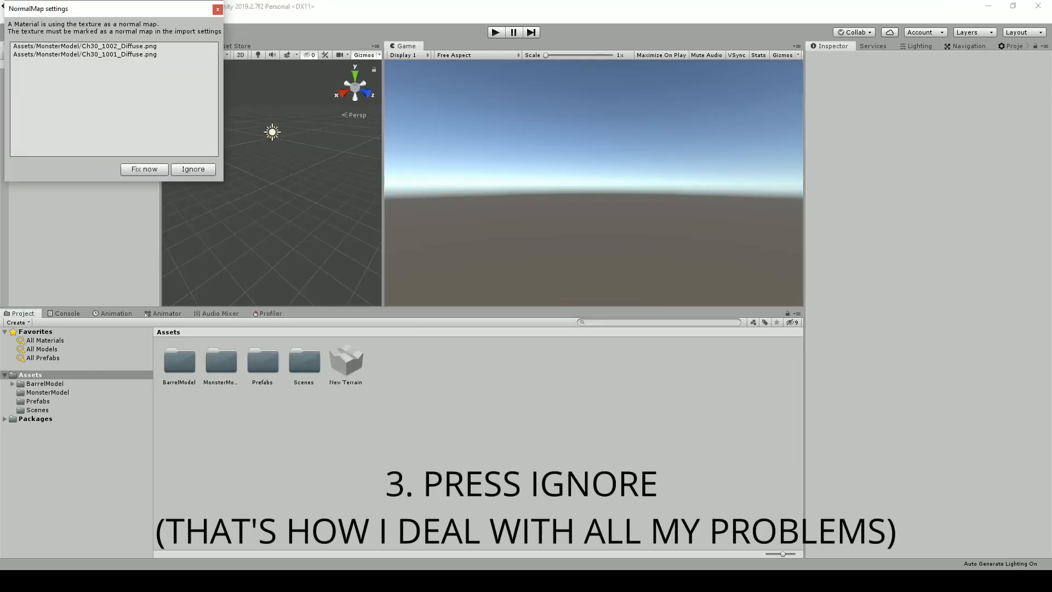
pyautogui.click(193, 169)
pyautogui.write('Scripts')
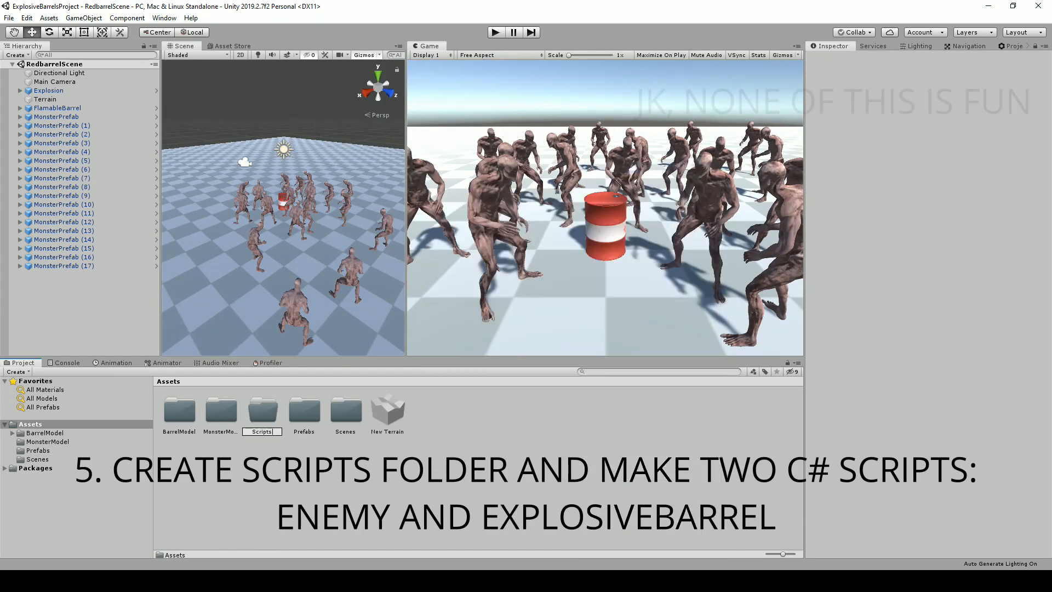
# Add Enemy and ExplosiveBarrel C# scripts in a Scripts folder and select the FlamableBarrel prefab
pyautogui.doubleClick(262, 409)
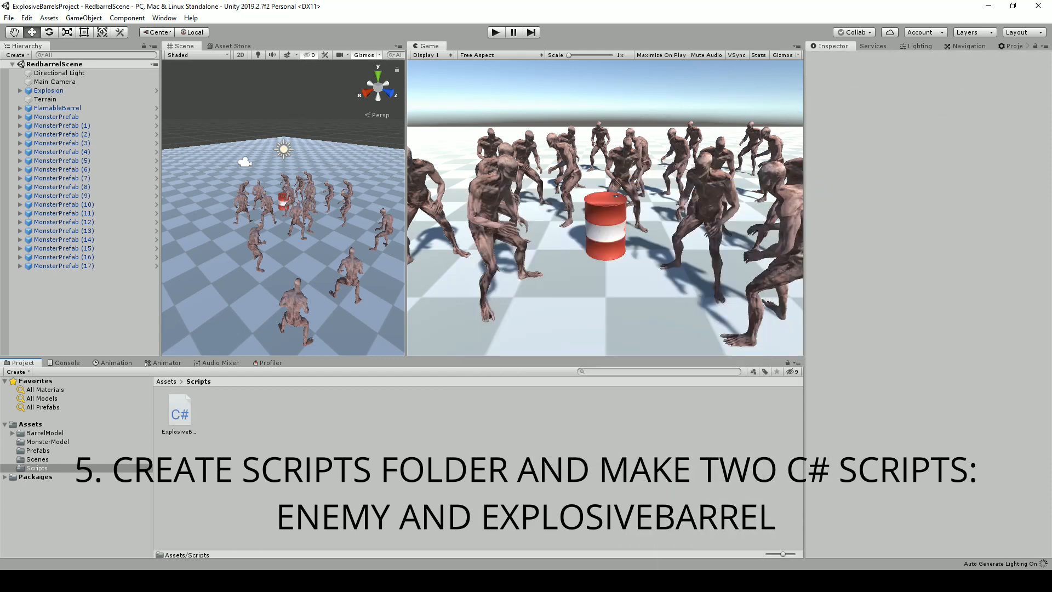
pyautogui.click(58, 109)
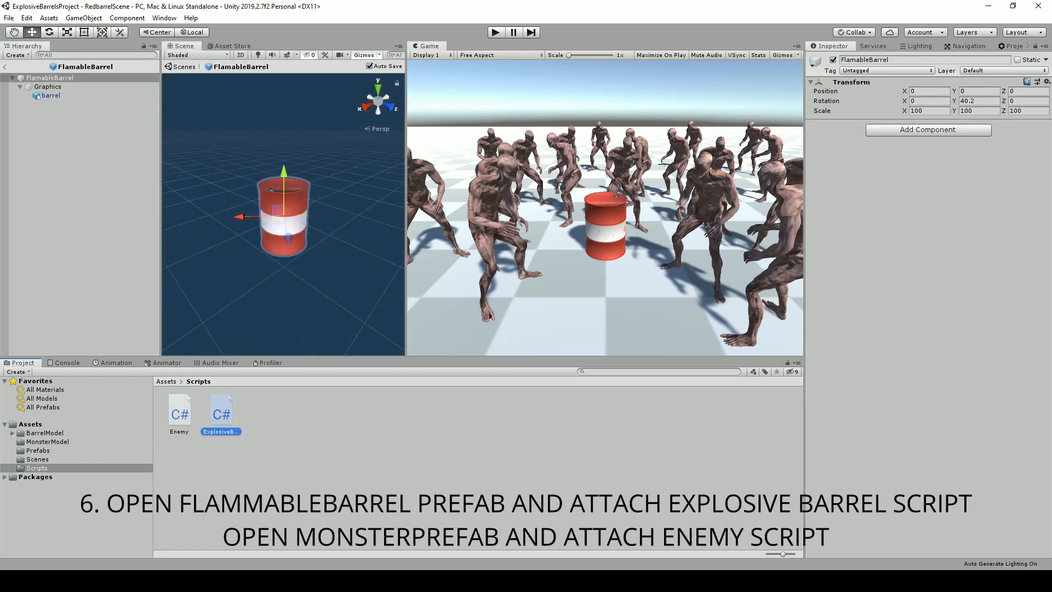
pyautogui.click(63, 125)
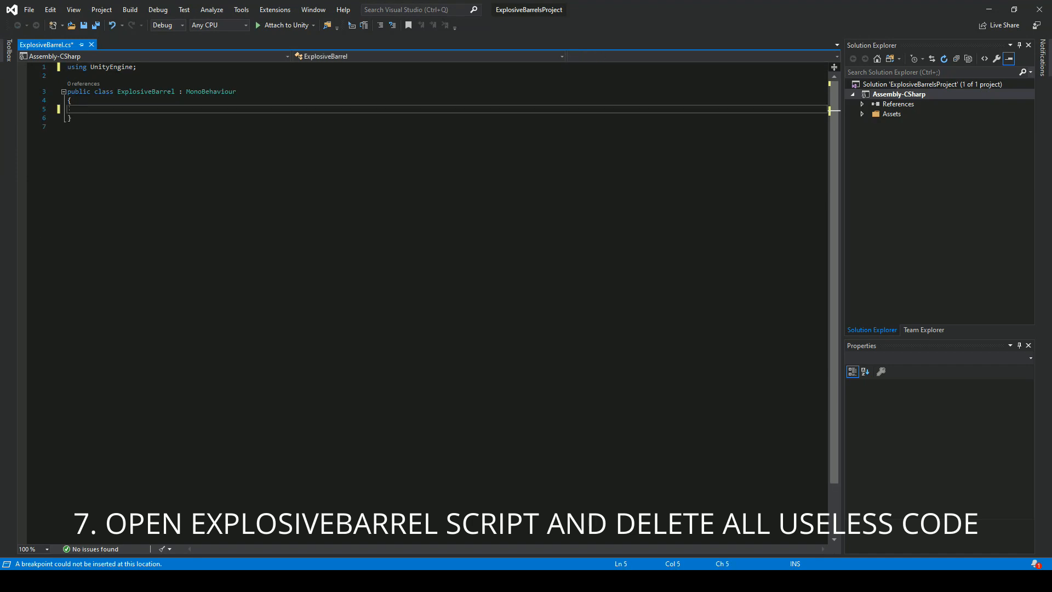
# Declare public GameObject Barrel and Explosion with an Awake setting Barrel active and Explosion inactive
pyautogui.write('public gameObject Barrel, Explosion;')
pyautogui.write('private void Awake(')
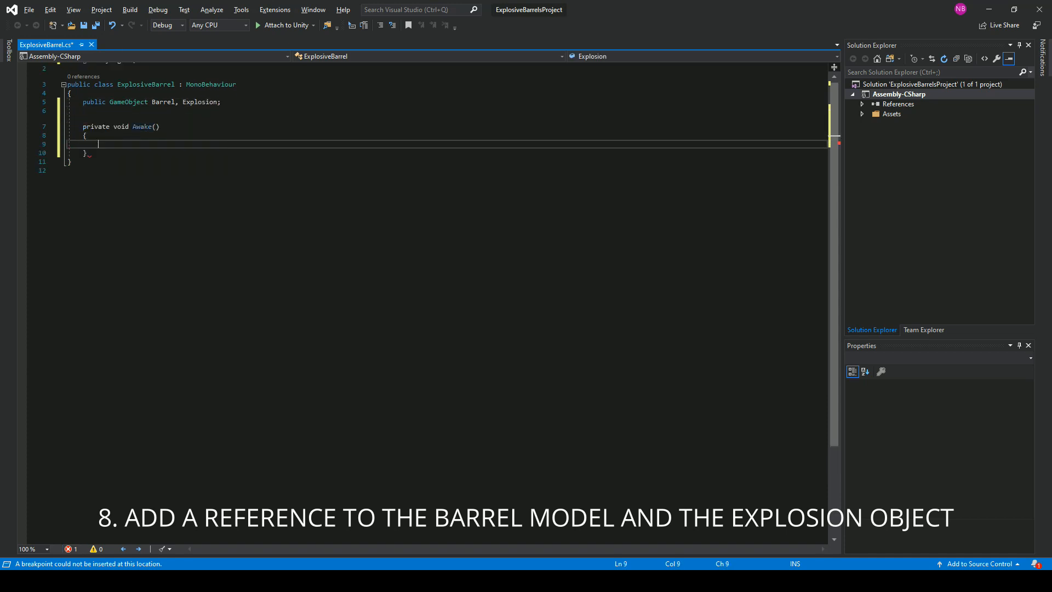
pyautogui.write('Barrel.SetActive()')
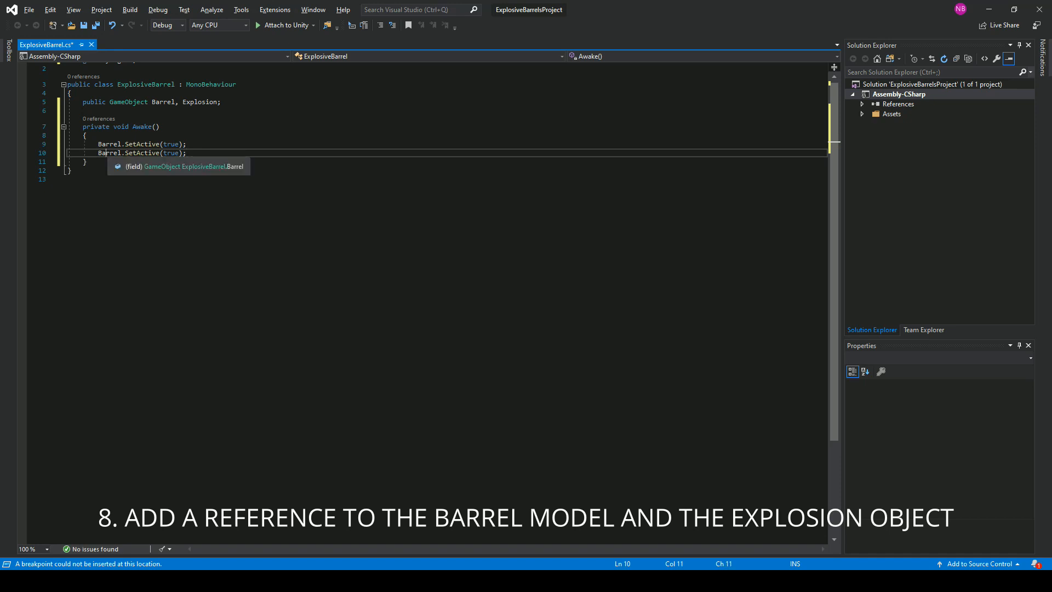
pyautogui.write('Explosion.SetActive(f')
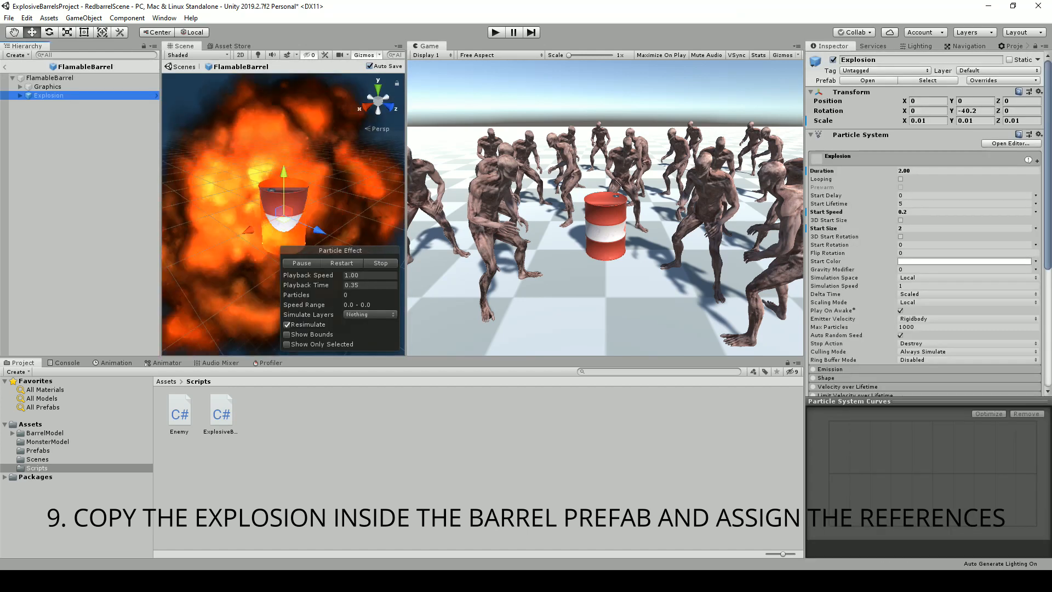
# Place the Explosion object under FlamableBarrel in the prefab and assign the script references
pyautogui.click(50, 77)
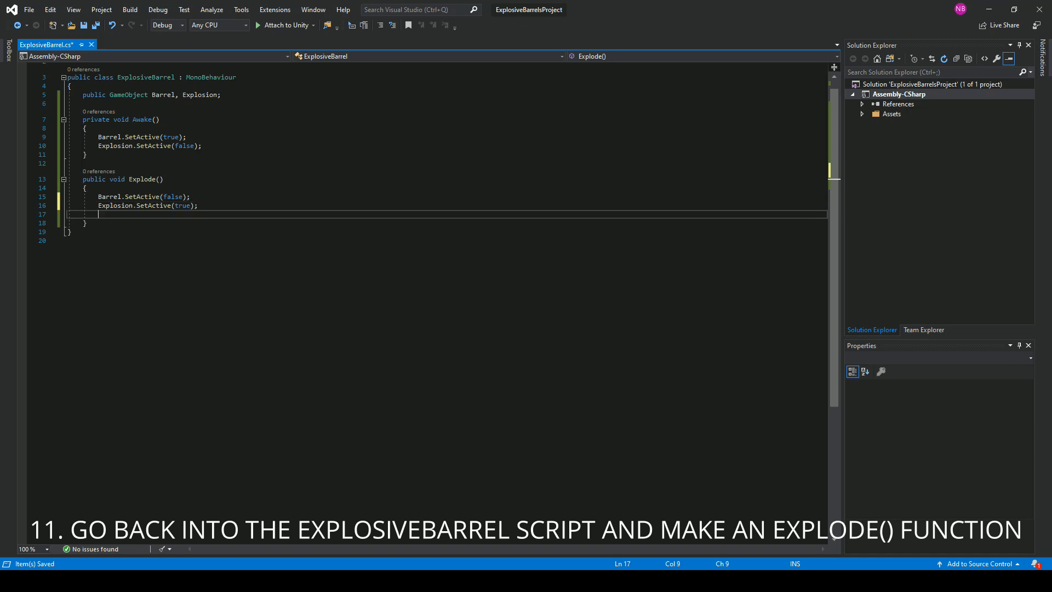
# Add an Update that calls Explode() when Input.GetKeyDown(KeyCode.Space) fires
pyautogui.press('enter')
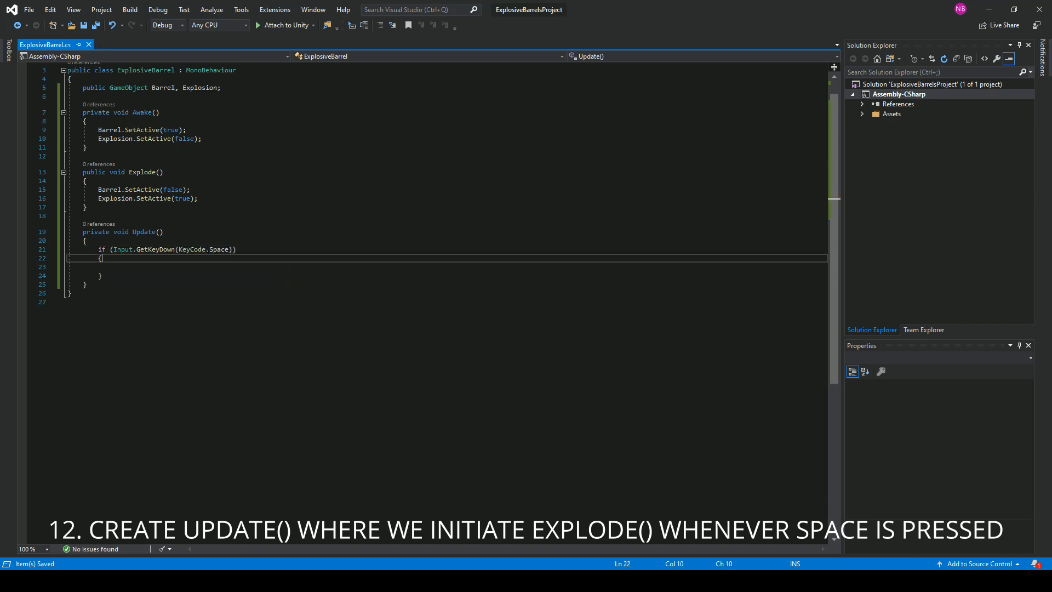
pyautogui.write('Explode();')
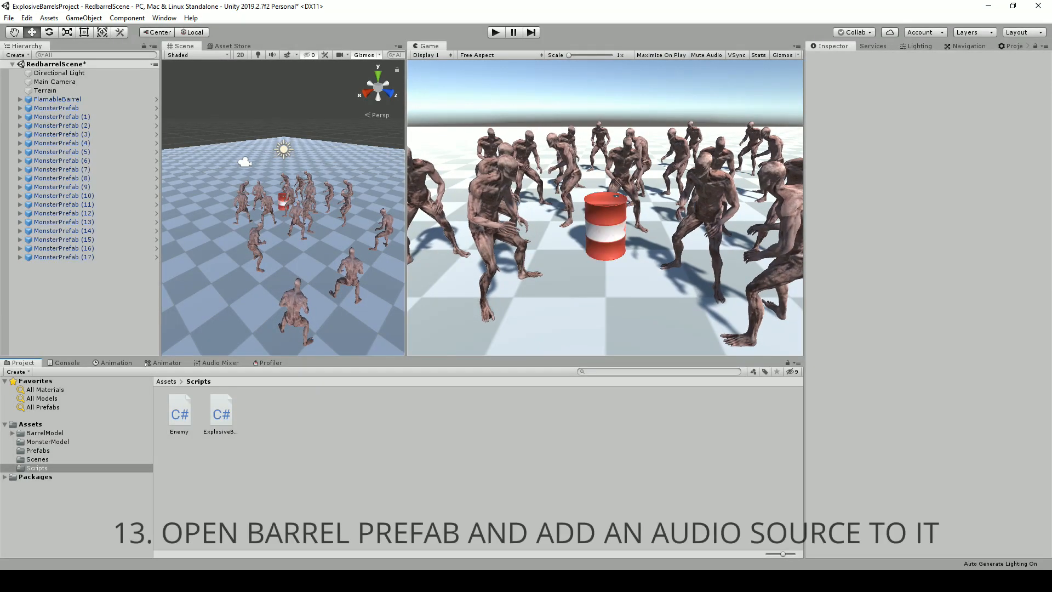
# Add an Audio Source component to the FlamableBarrel prefab
pyautogui.write('rigi')
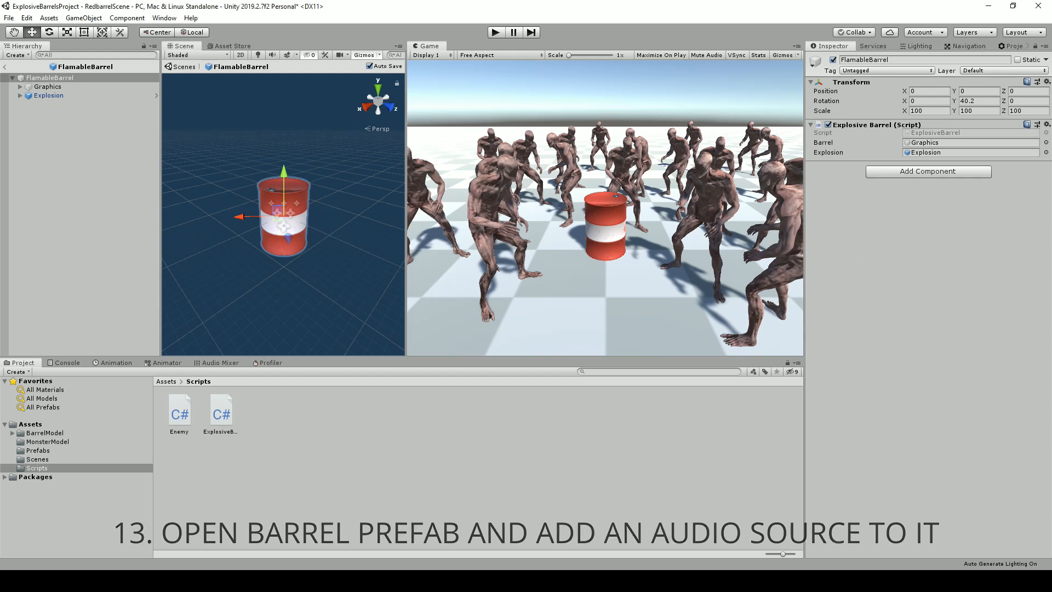
pyautogui.click(927, 171)
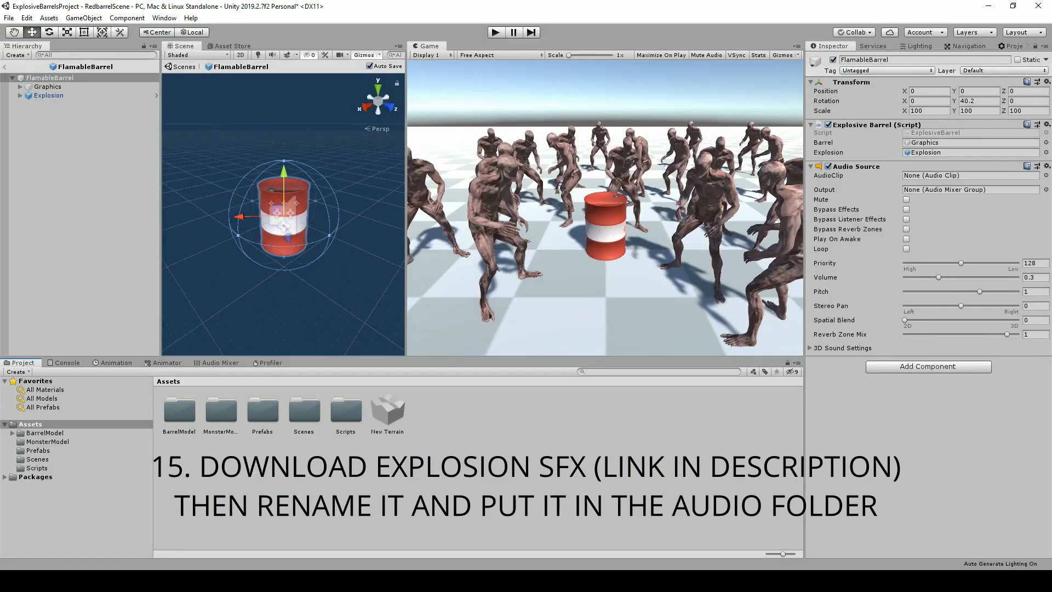
# Create an Audio folder holding the Explosion SFX and assign it as the Audio Source's clip
pyautogui.click(387, 409)
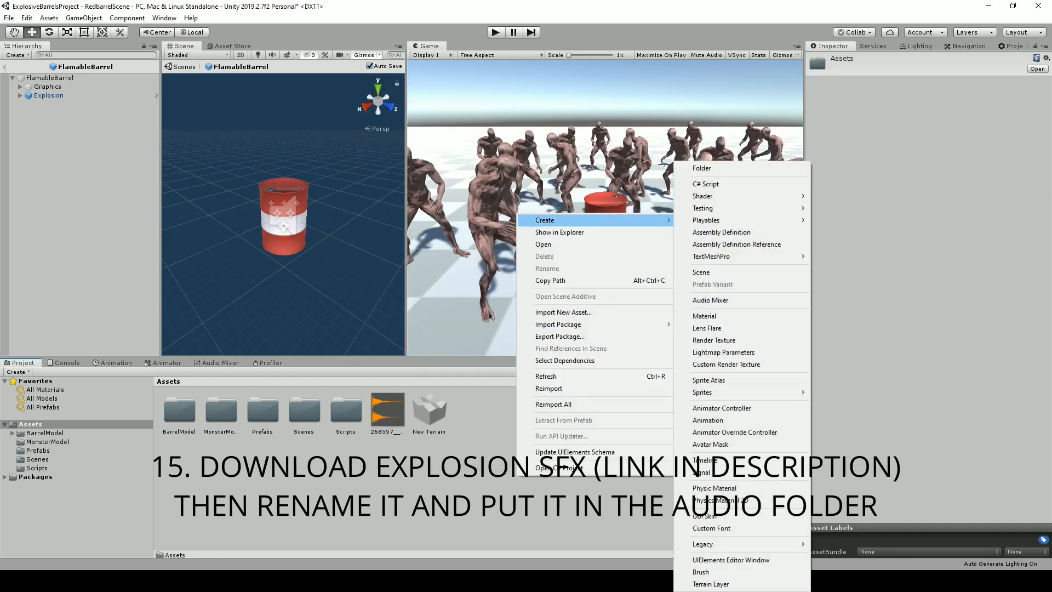
pyautogui.click(701, 168)
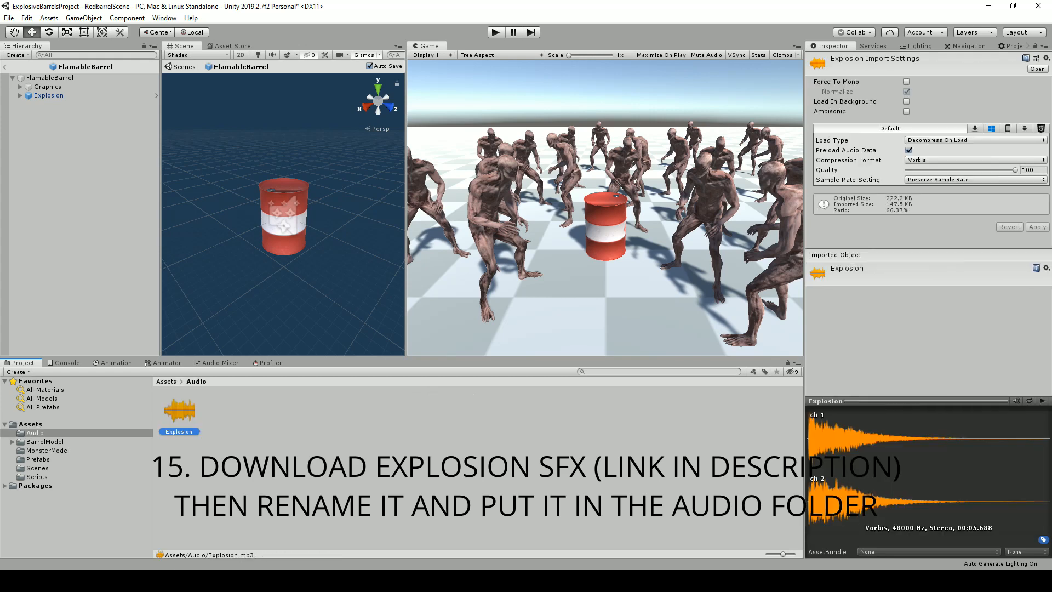
pyautogui.click(49, 78)
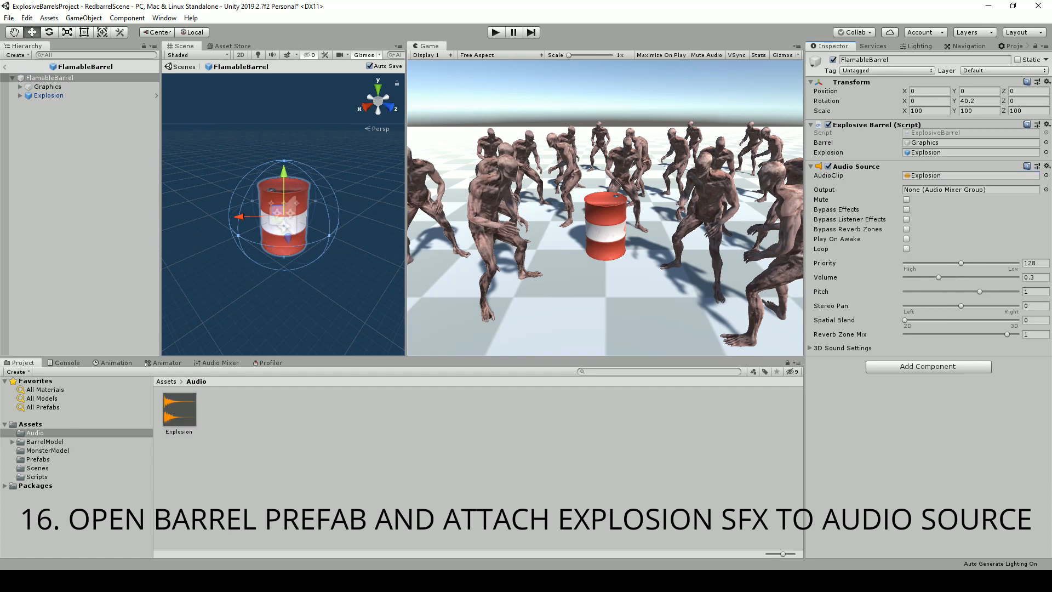
pyautogui.click(33, 476)
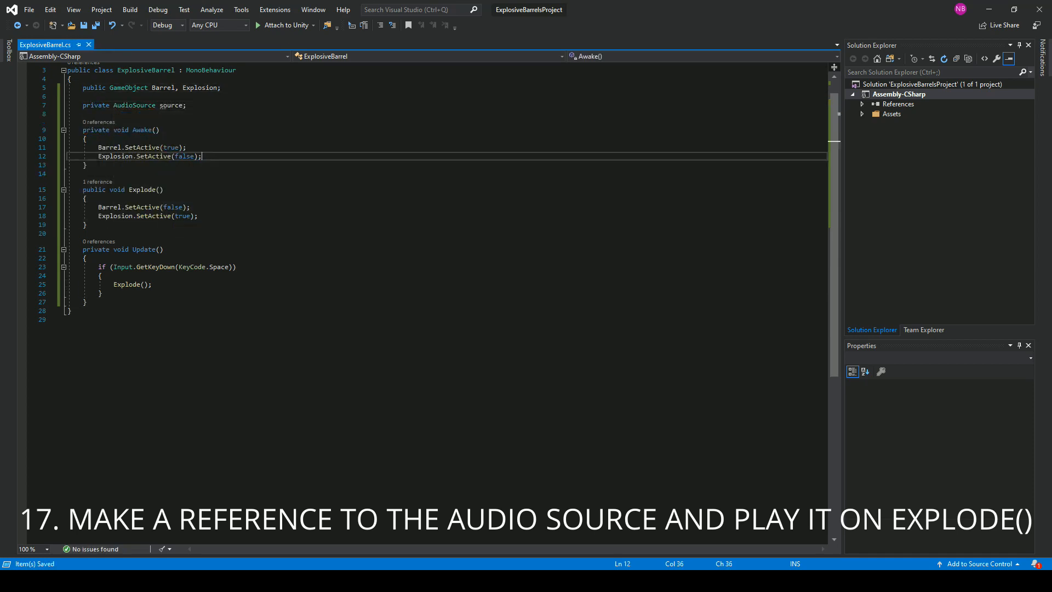
# Fetch the AudioSource with GetComponent in Awake and call source.Play() in Explode
pyautogui.write('source = this.get')
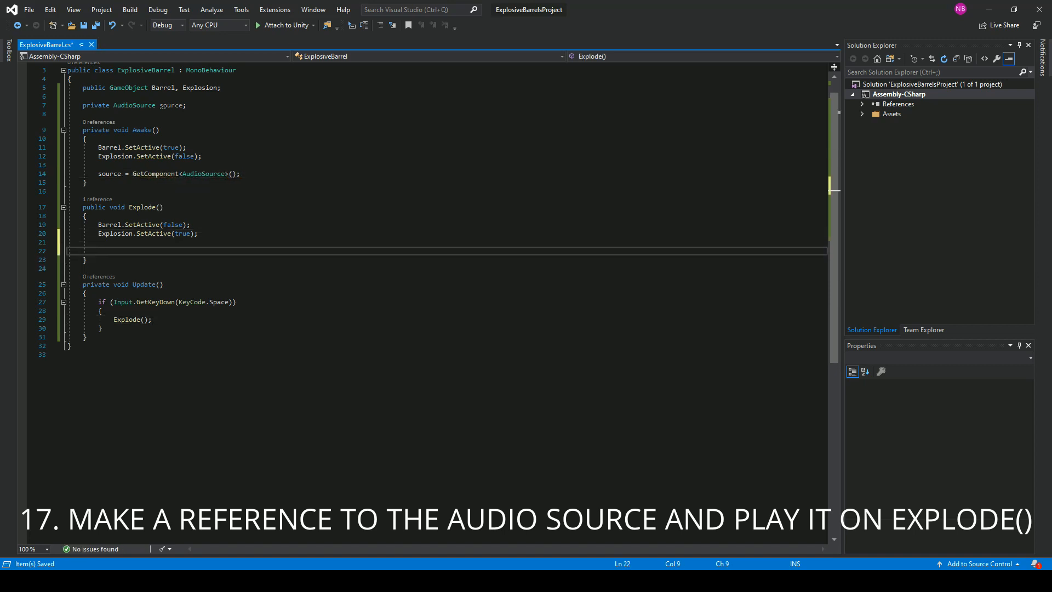
pyautogui.write('source.play();')
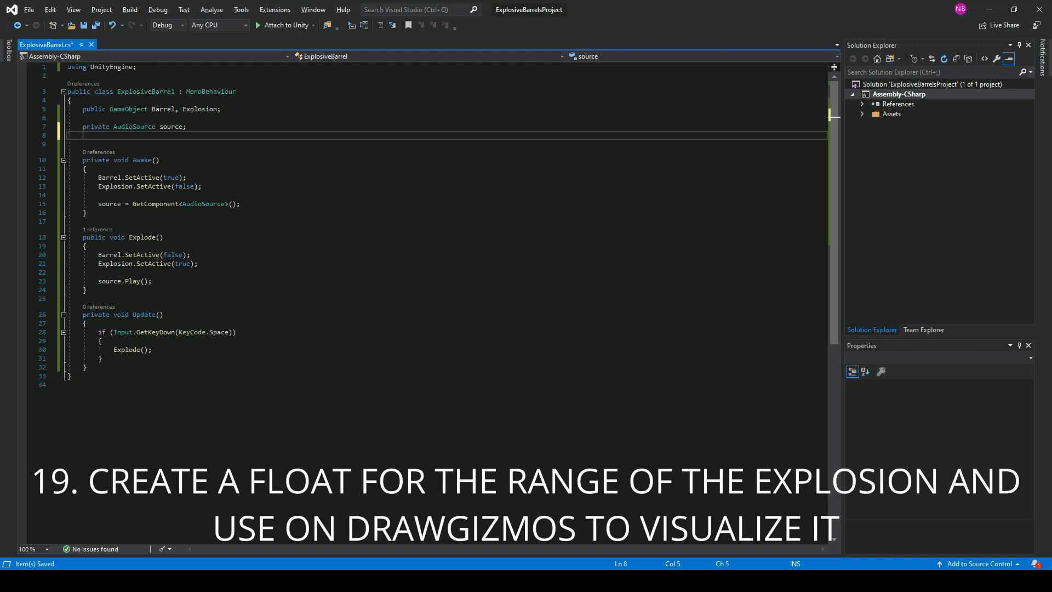
# Declare a [SerializeField] private float range on ExplosiveBarrel
pyautogui.write('private float')
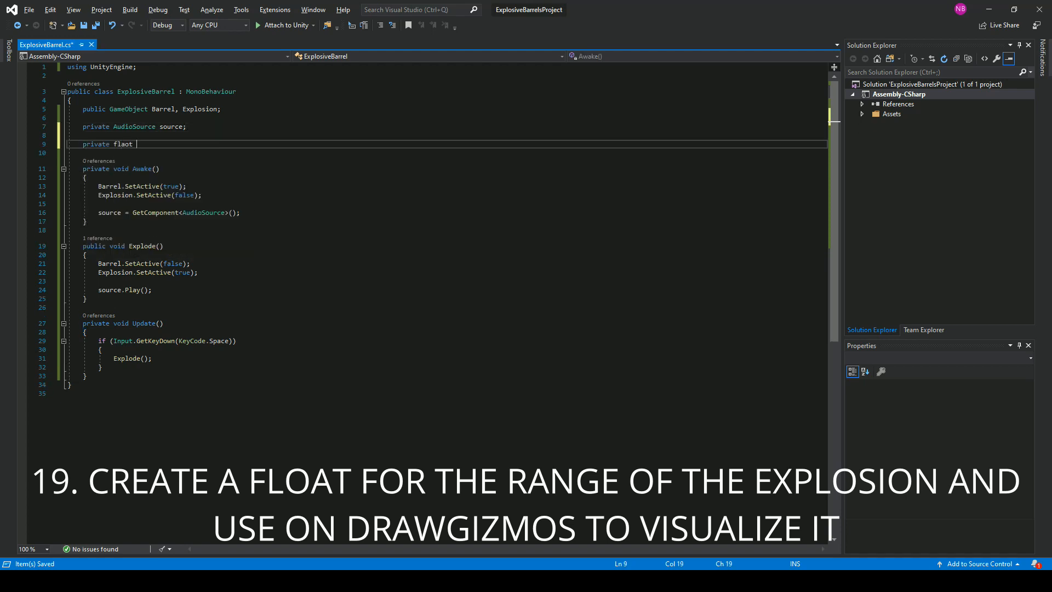
pyautogui.write('range;')
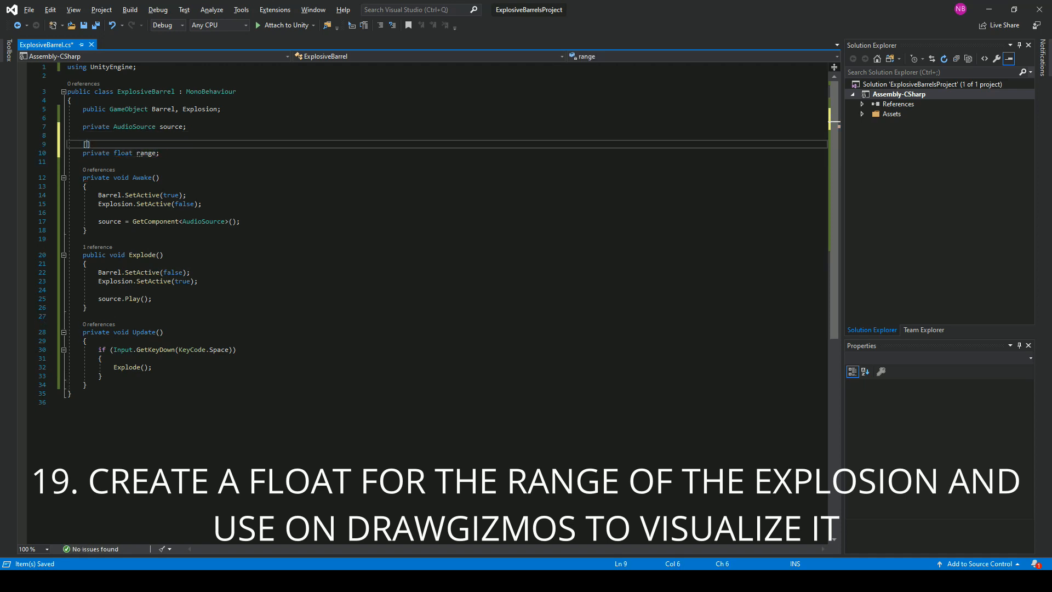
pyautogui.write('[SerializeField]')
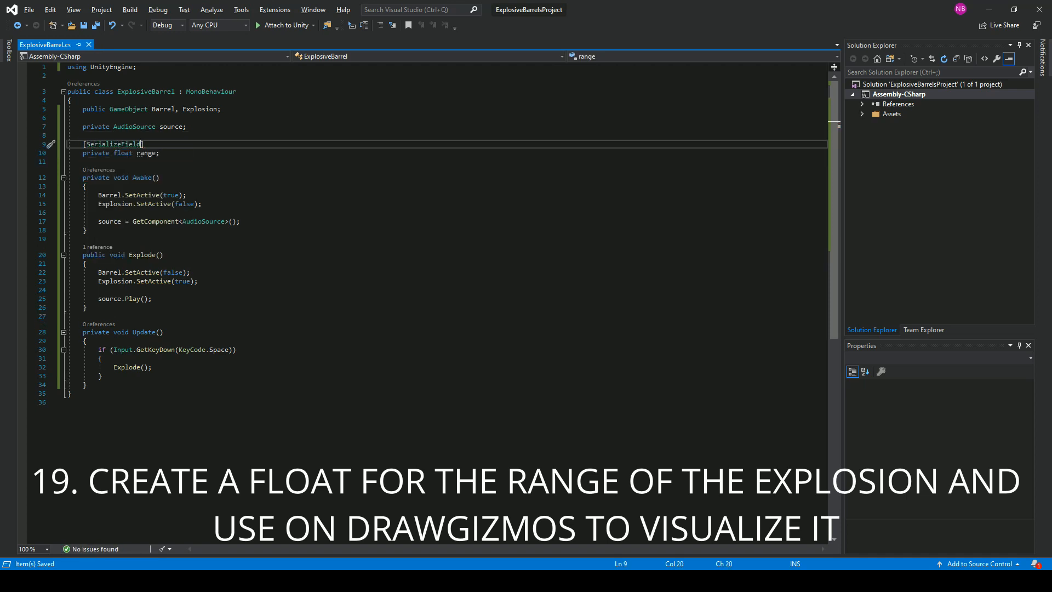
# Add OnDrawGizmos drawing Gizmos.DrawWireSphere(transform.position, range) around the barrel
pyautogui.write('ondr')
pyautogui.write('g')
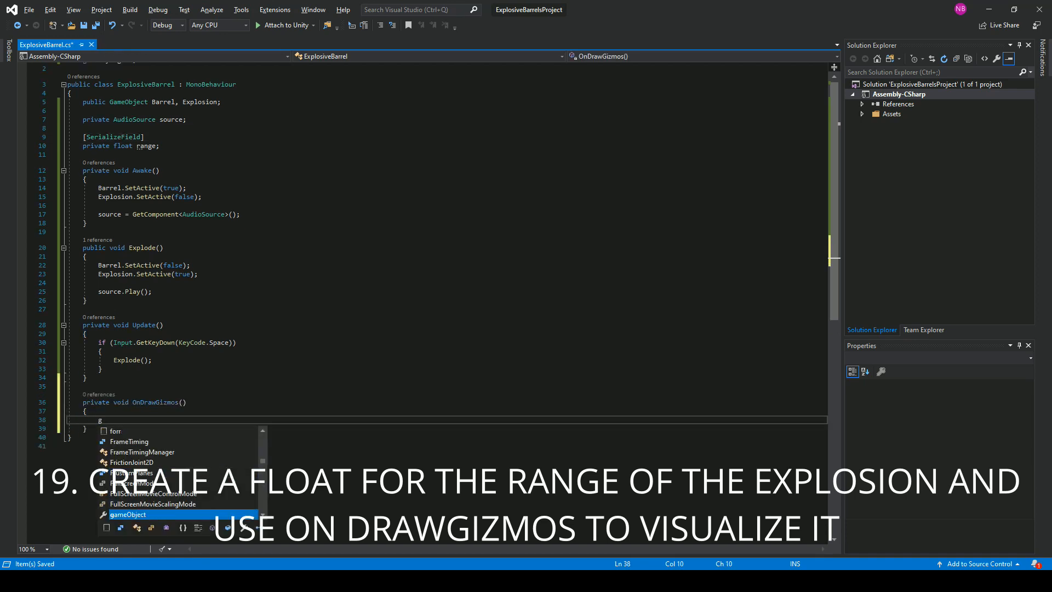
pyautogui.write('Gizmos.dta')
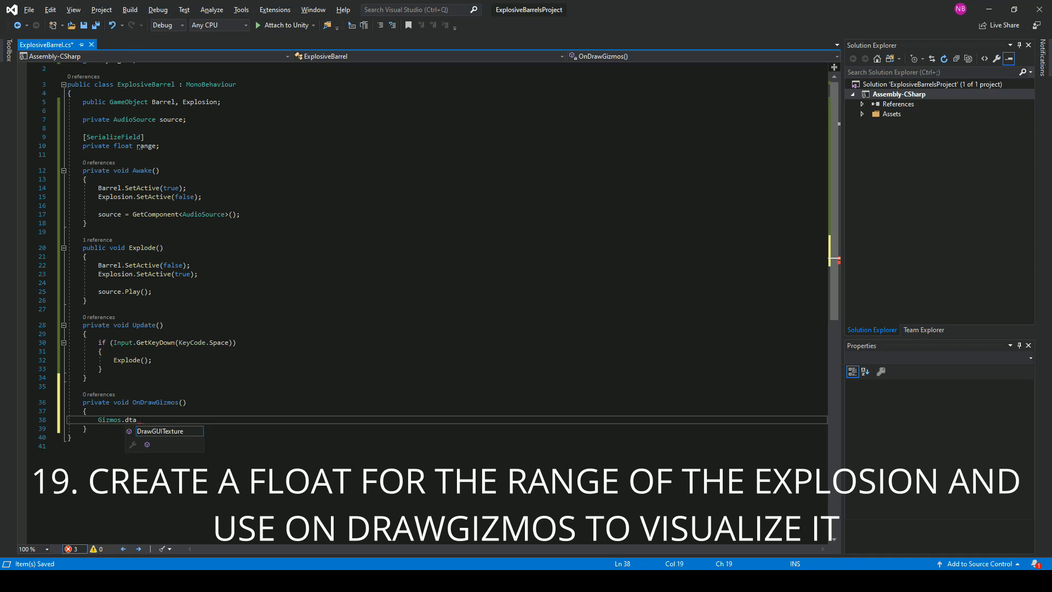
pyautogui.write('DrawWireSphere')
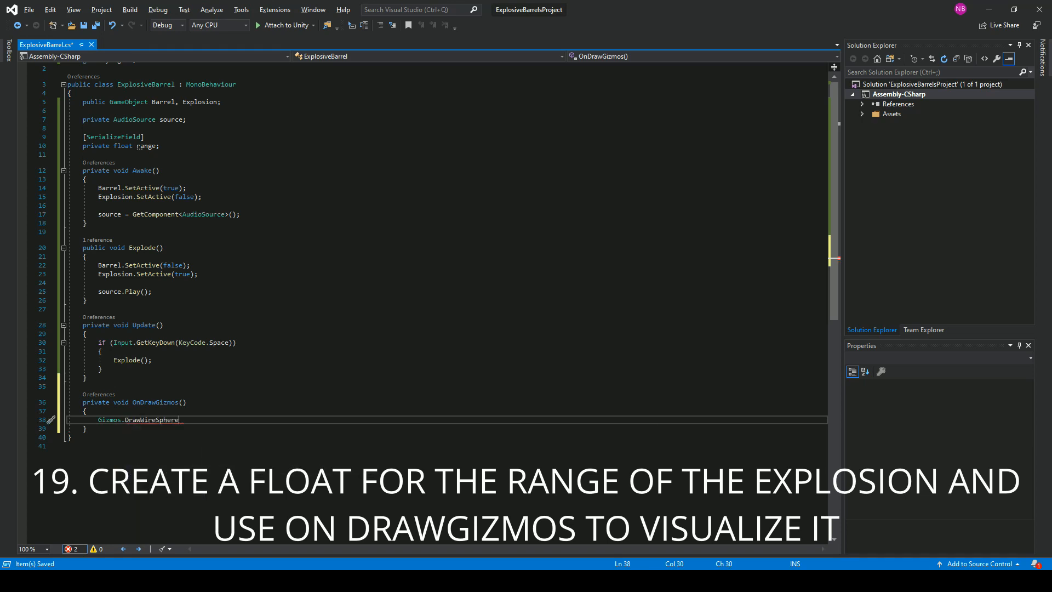
pyautogui.write('(transform.position)')
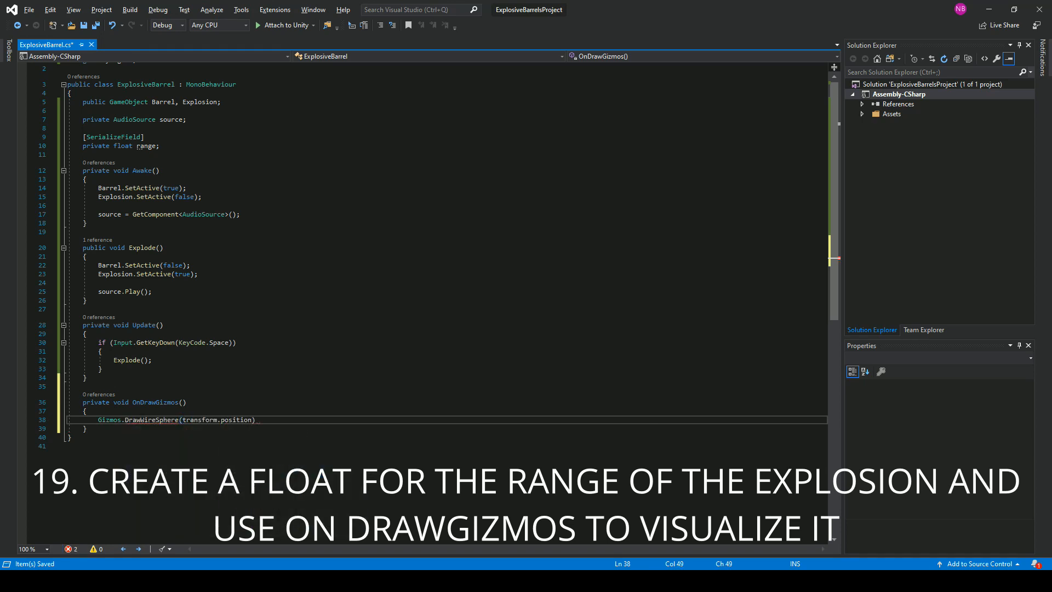
pyautogui.write(', range')
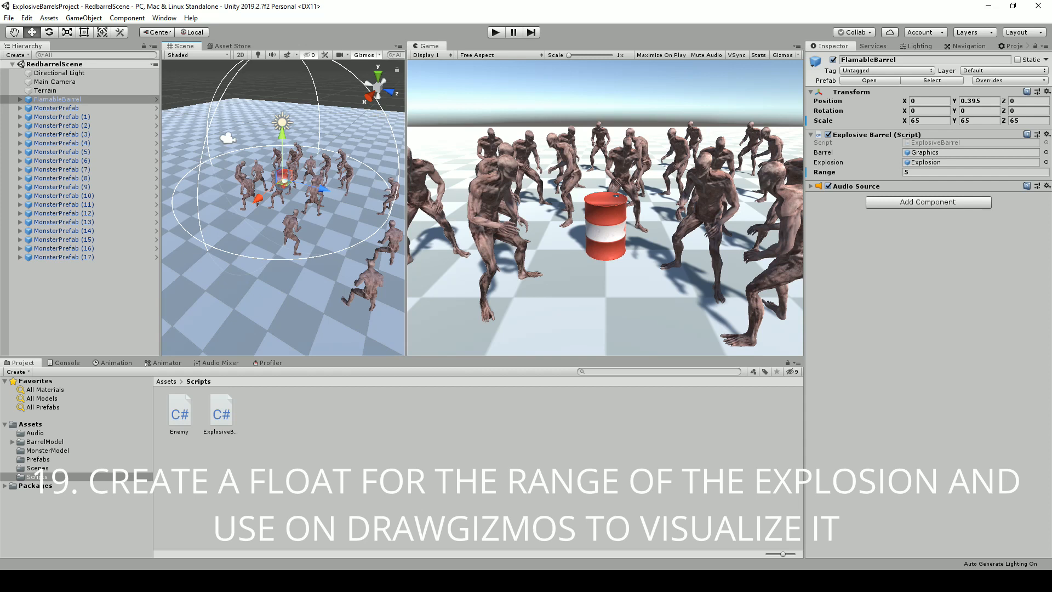
# Check the barrel's Range 5 gizmo, inspect MonsterPrefab, then bring up Enemy.cs for editing
pyautogui.click(974, 172)
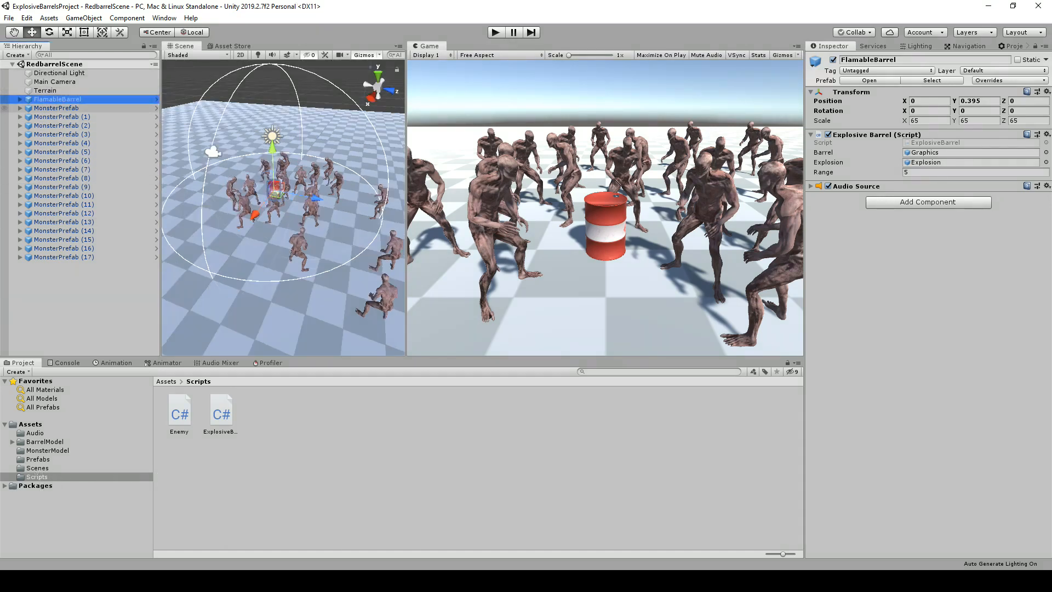
pyautogui.click(56, 107)
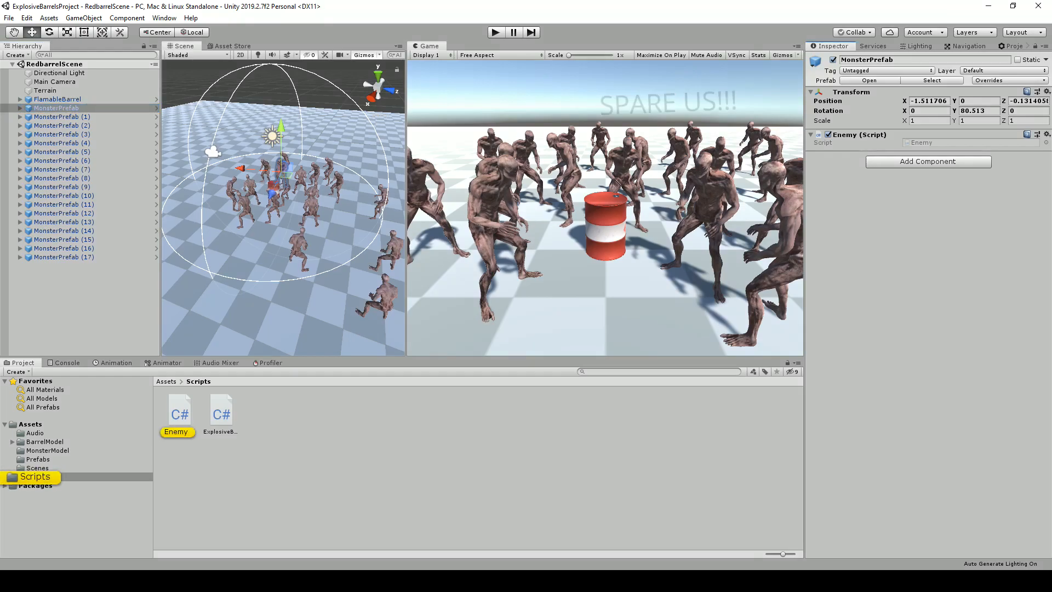
pyautogui.doubleClick(177, 410)
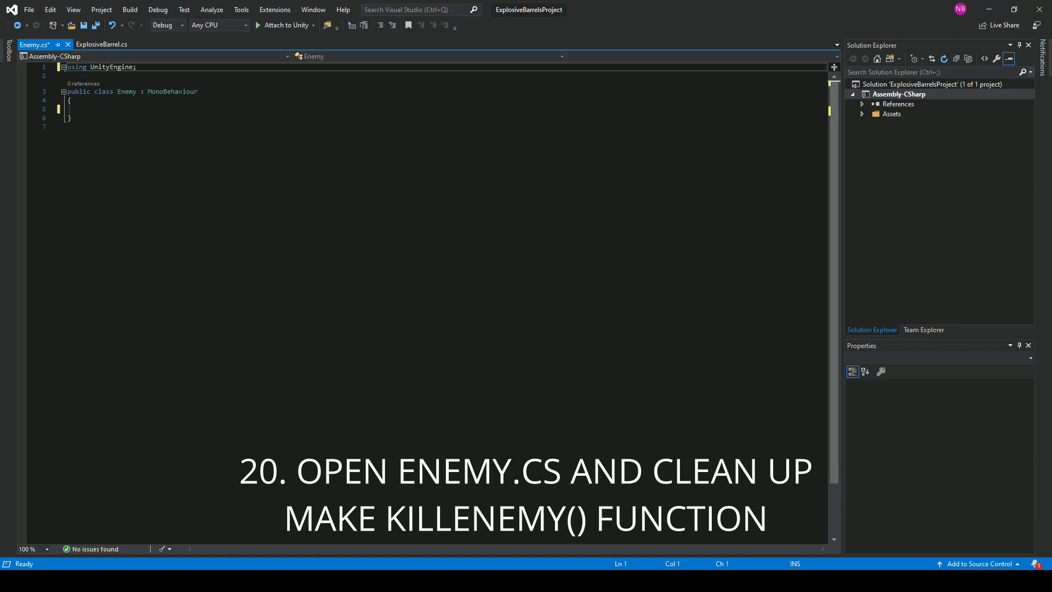
# Add an empty public void KillEnemy() method to the Enemy script
pyautogui.write('public void')
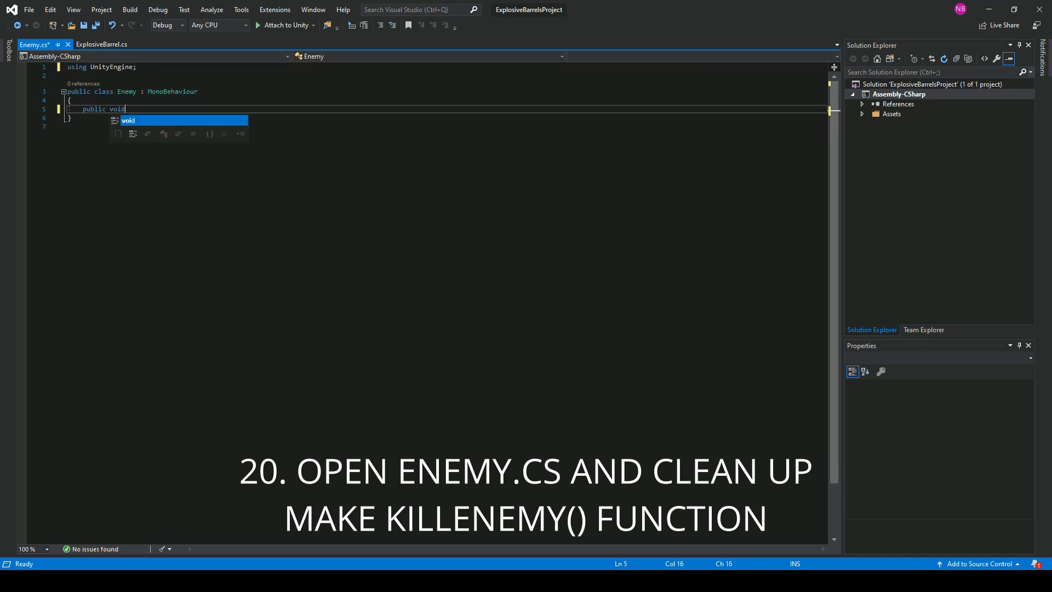
pyautogui.write('KillEnemy()')
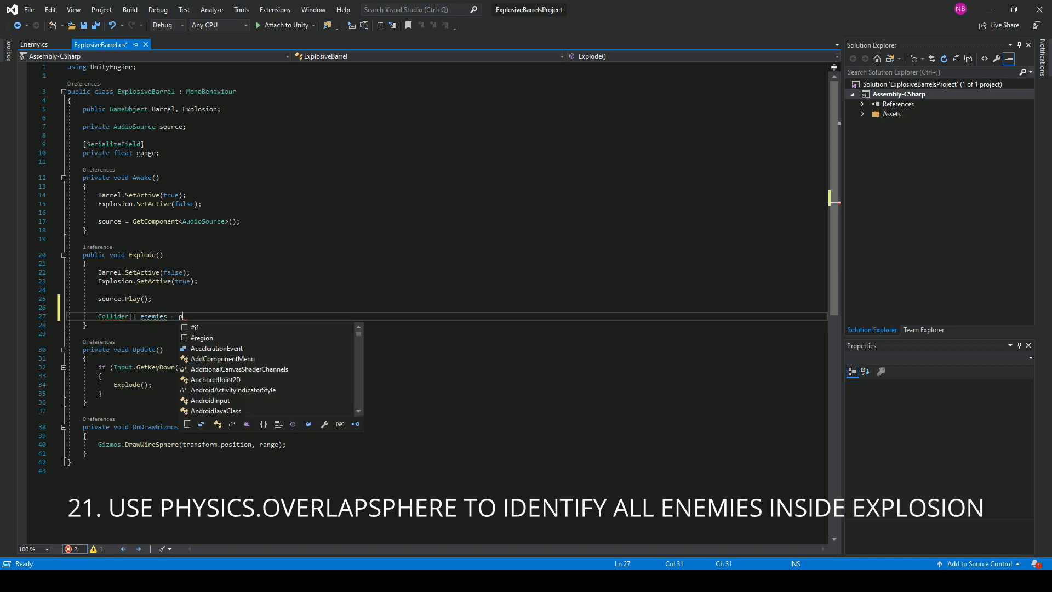
# In Explode, gather colliders with Physics.OverlapSphere(this.transform.position, range)
pyautogui.write('hysi')
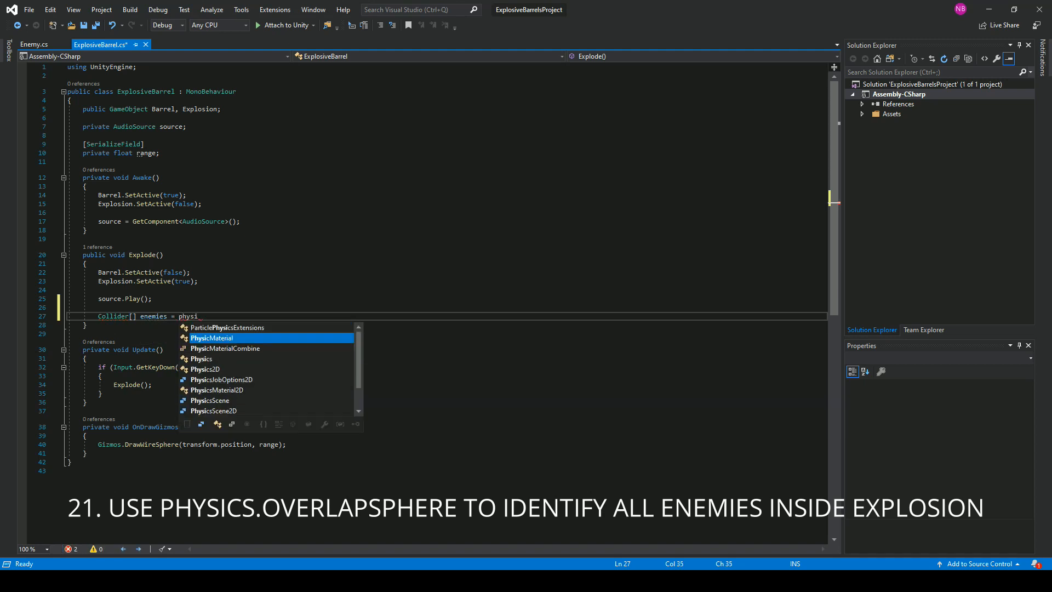
pyautogui.write('Physics.overlapSphere(')
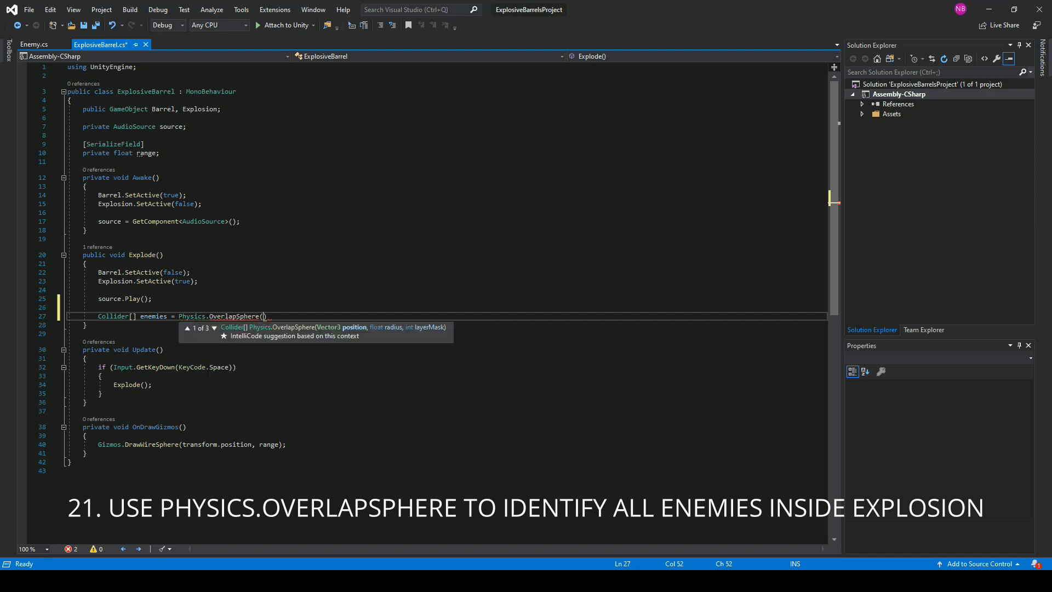
pyautogui.write('thistr')
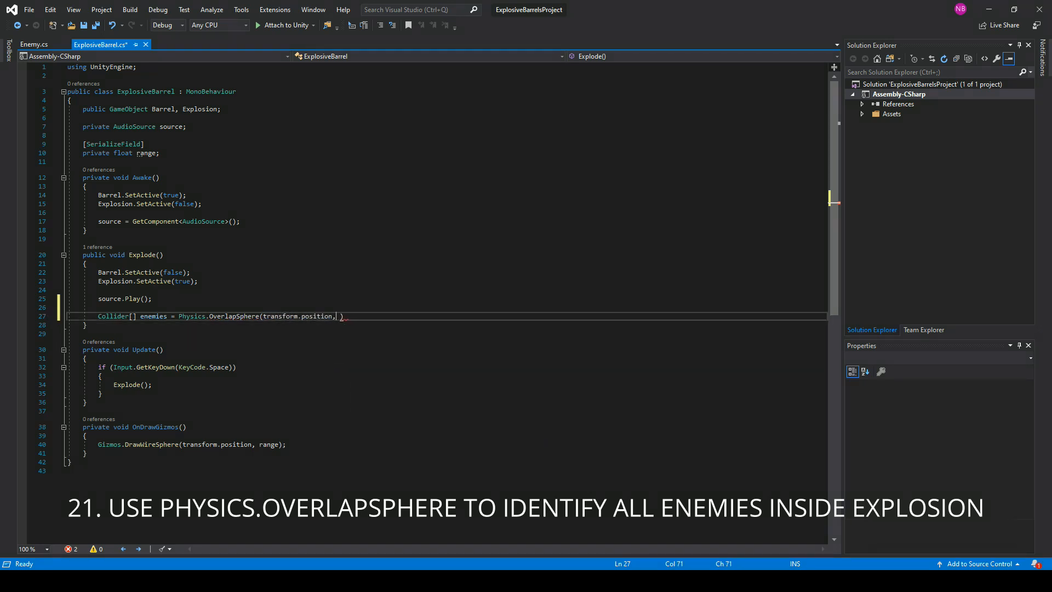
pyautogui.write('range')
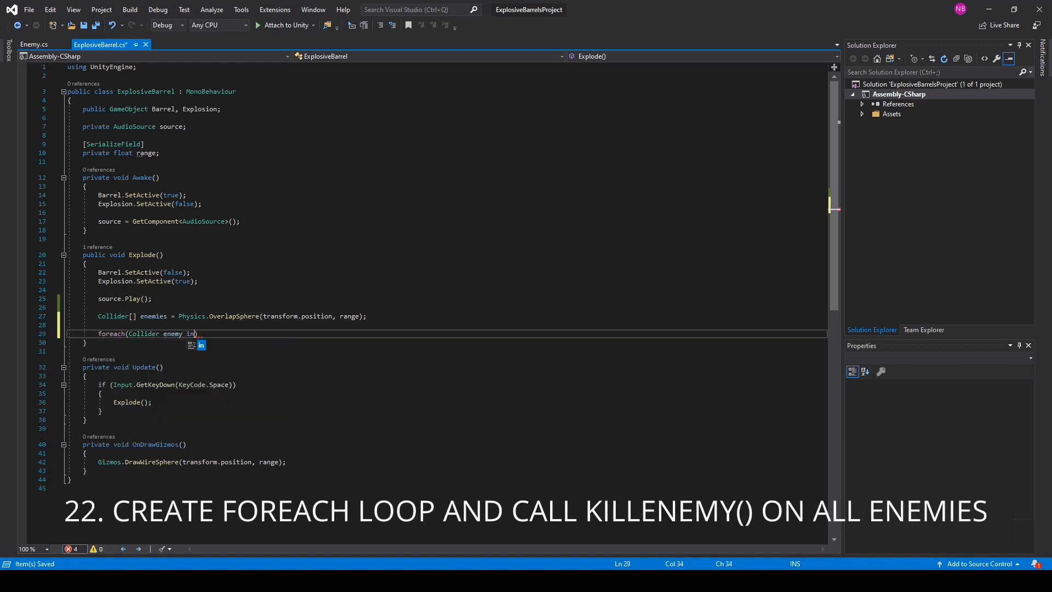
# Loop over the enemies array calling GetComponent<Enemy>().KillEnemy() on each collider
pyautogui.write('enemies)')
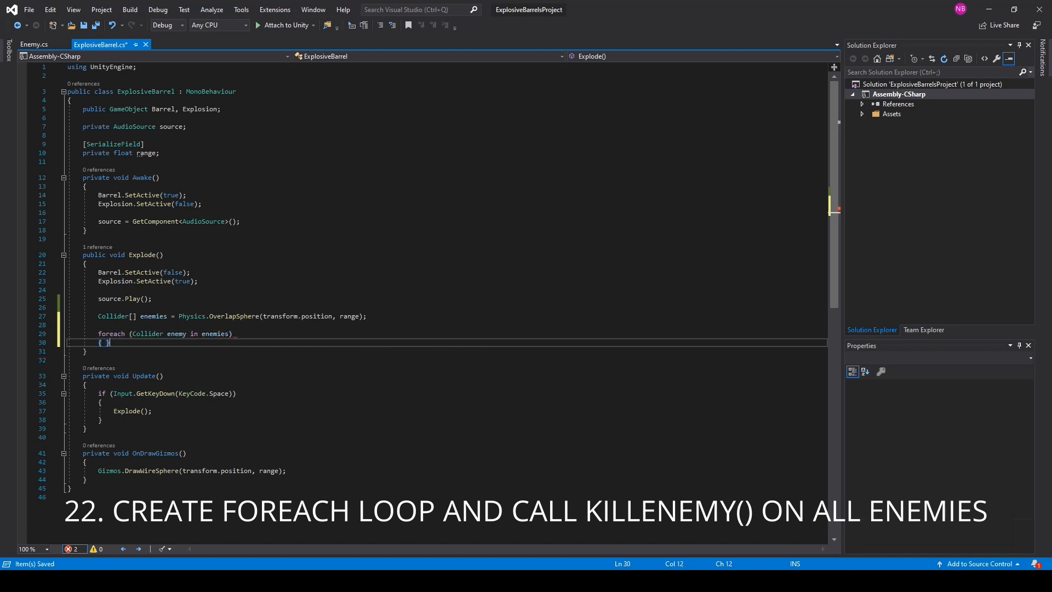
pyautogui.write('enemy.GetComponent')
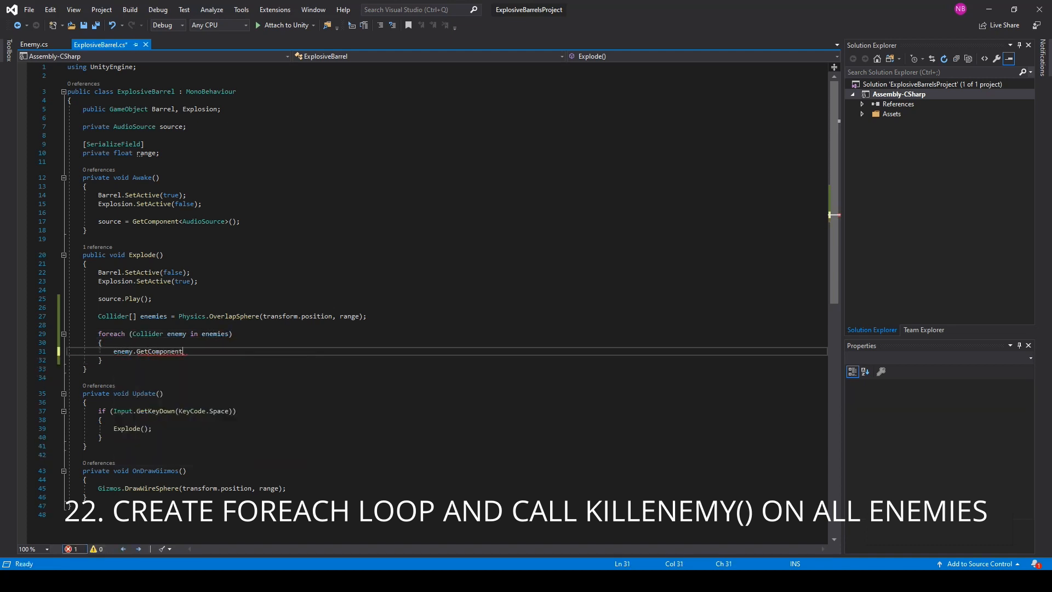
pyautogui.write('<Enemy>')
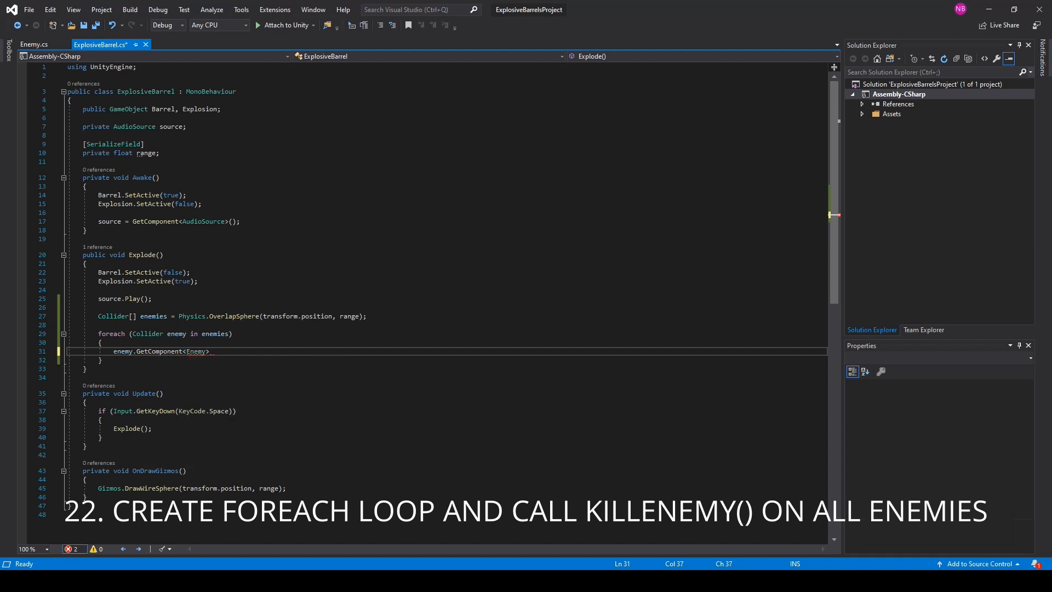
pyautogui.write('().KillEnemy')
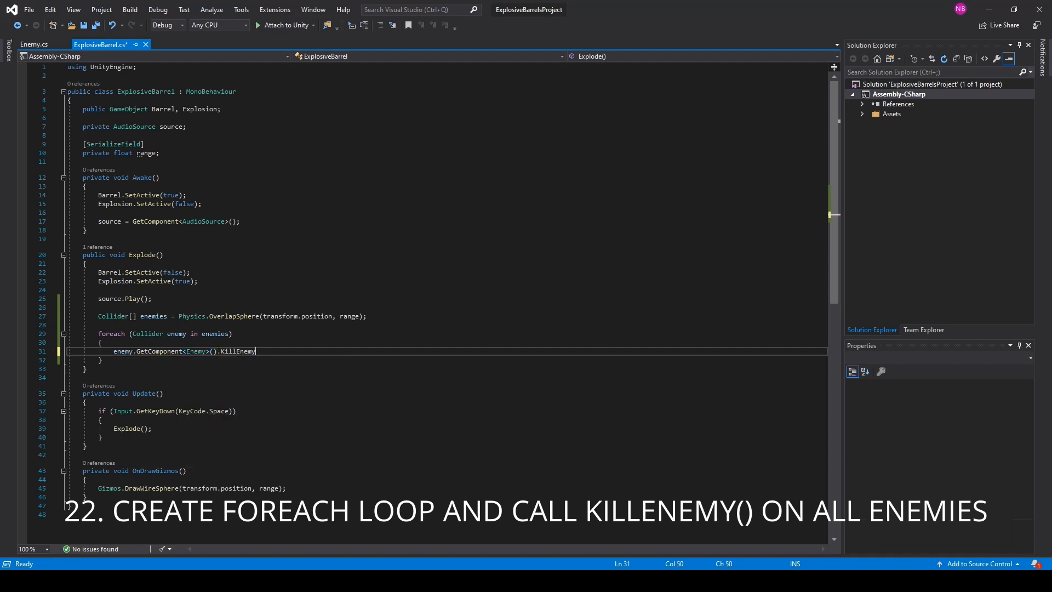
pyautogui.write('enem')
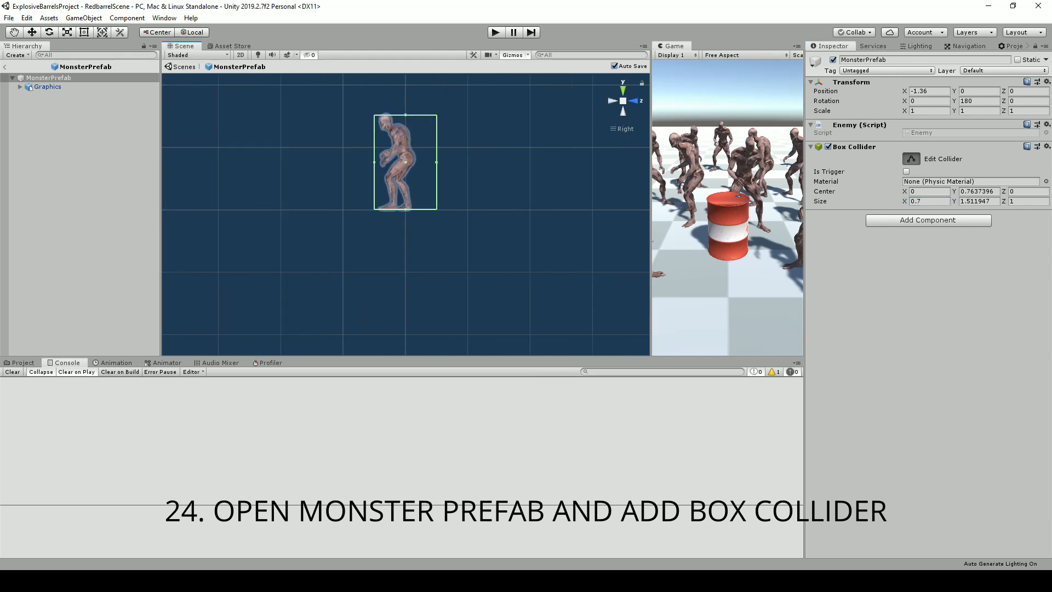
# Set a Box Collider value of 0.09 to fit the collider around the monster's body
pyautogui.write('0.09')
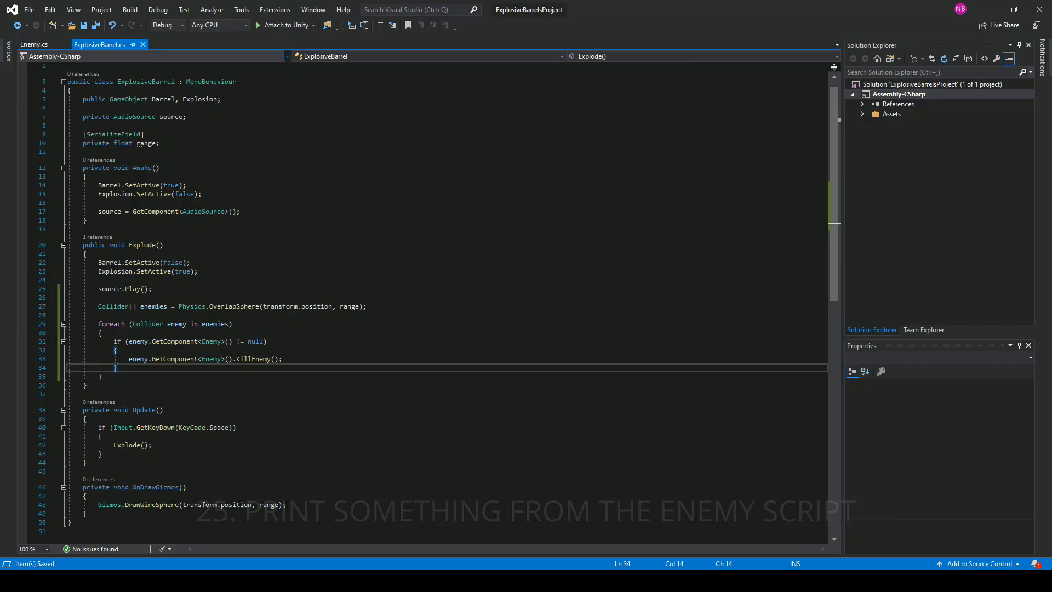
pyautogui.click(34, 44)
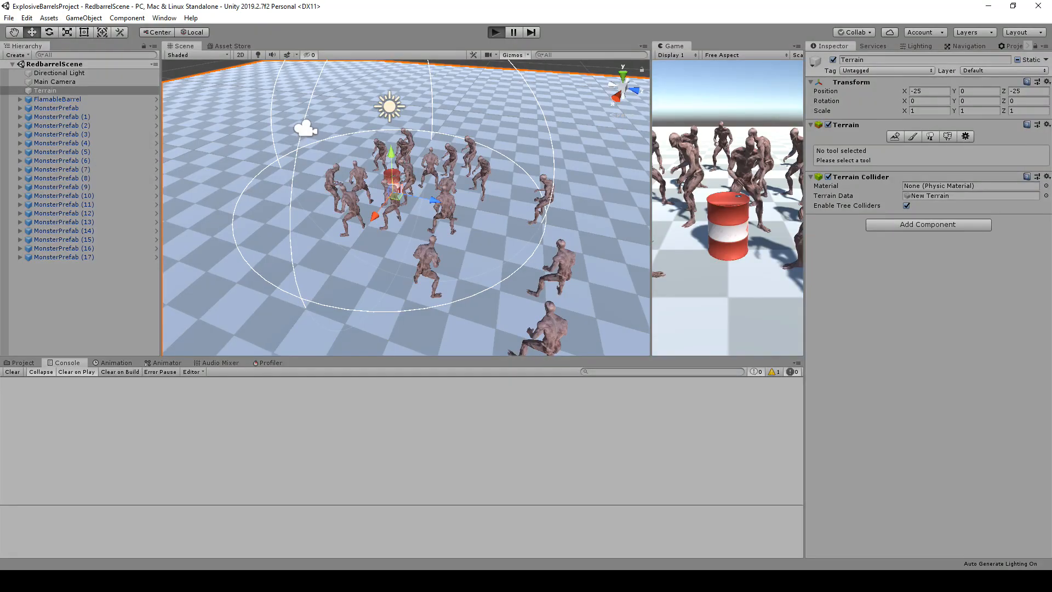
# Play the scene, explode the barrel and check the console for "Ouch, that hurt!" messages
pyautogui.click(495, 31)
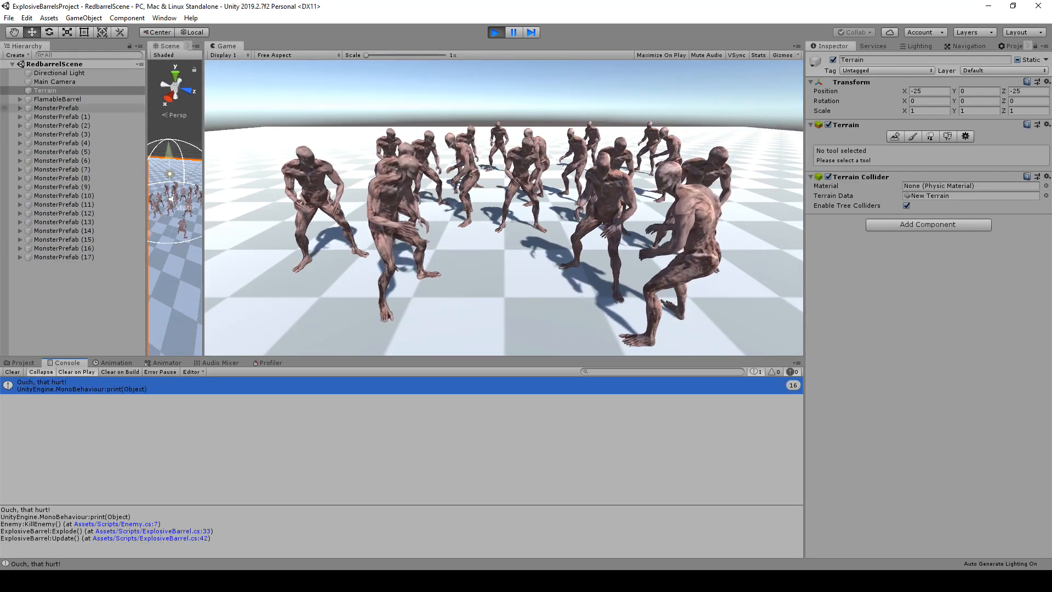
pyautogui.click(58, 98)
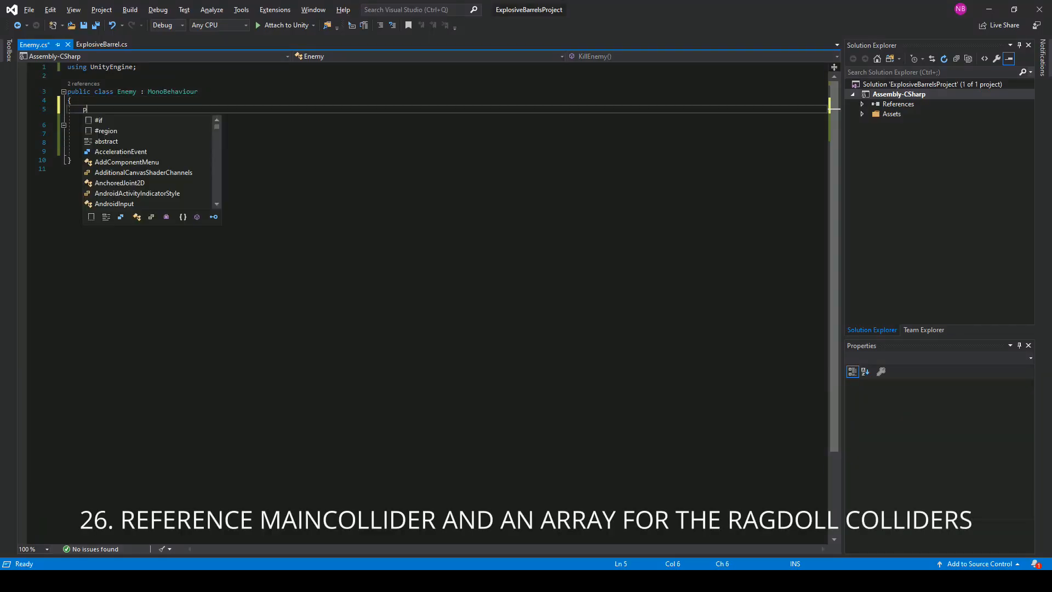
# Declare private Collider MonsterCollider and Collider[] RagdollColliders fields in Enemy
pyautogui.write('rivate Collider')
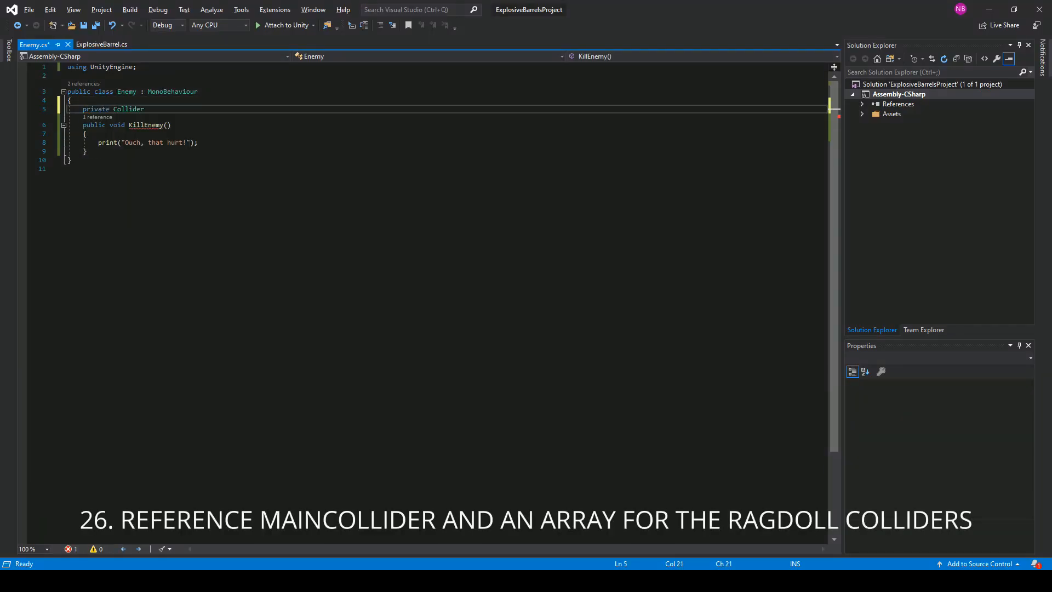
pyautogui.write('MonsterCollider;')
pyautogui.write('private')
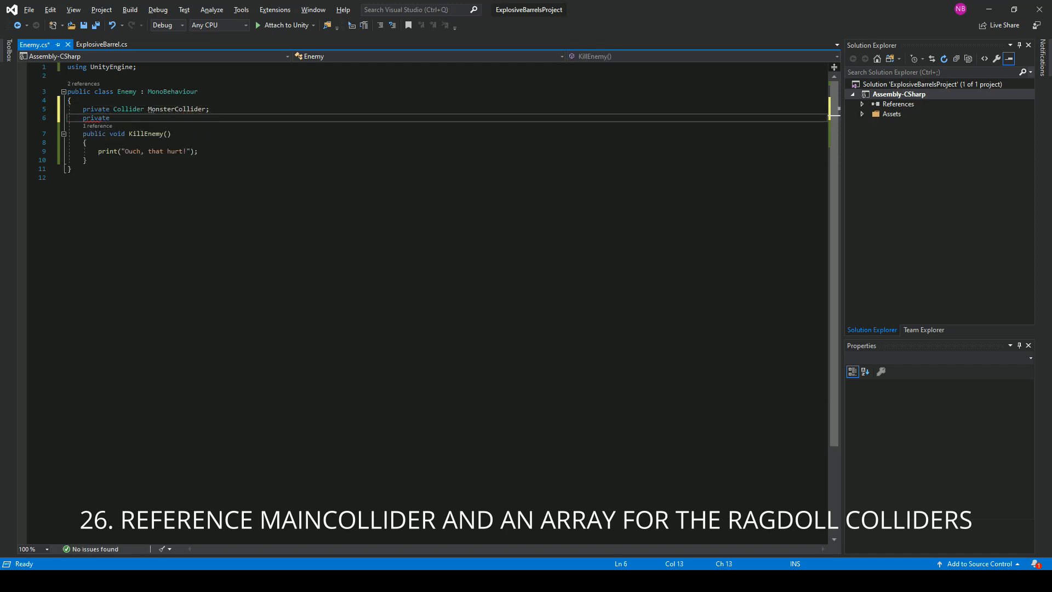
pyautogui.write('Collider[] RagdollColliders;')
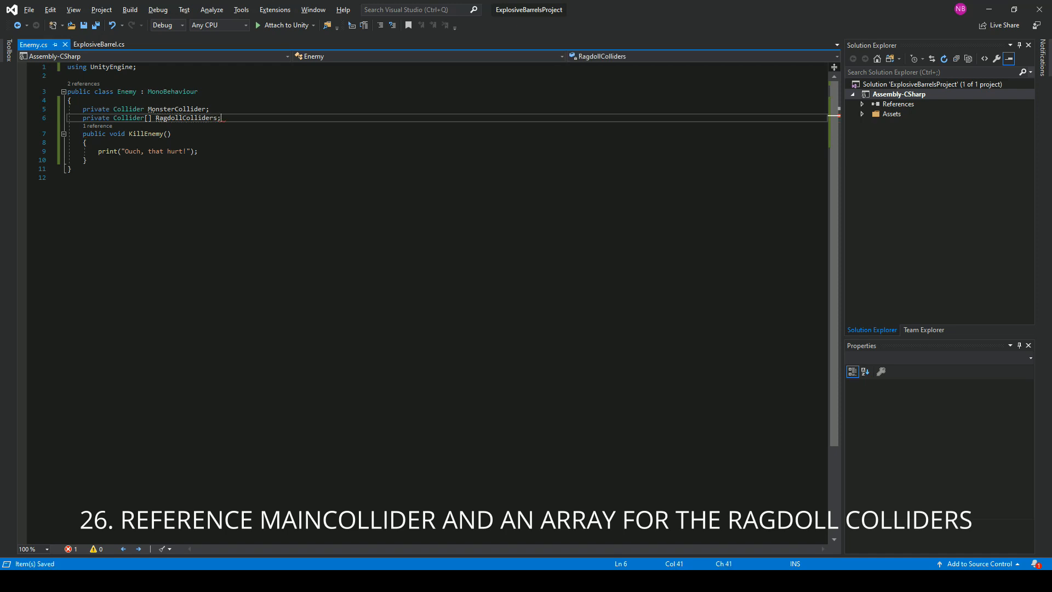
pyautogui.write('m')
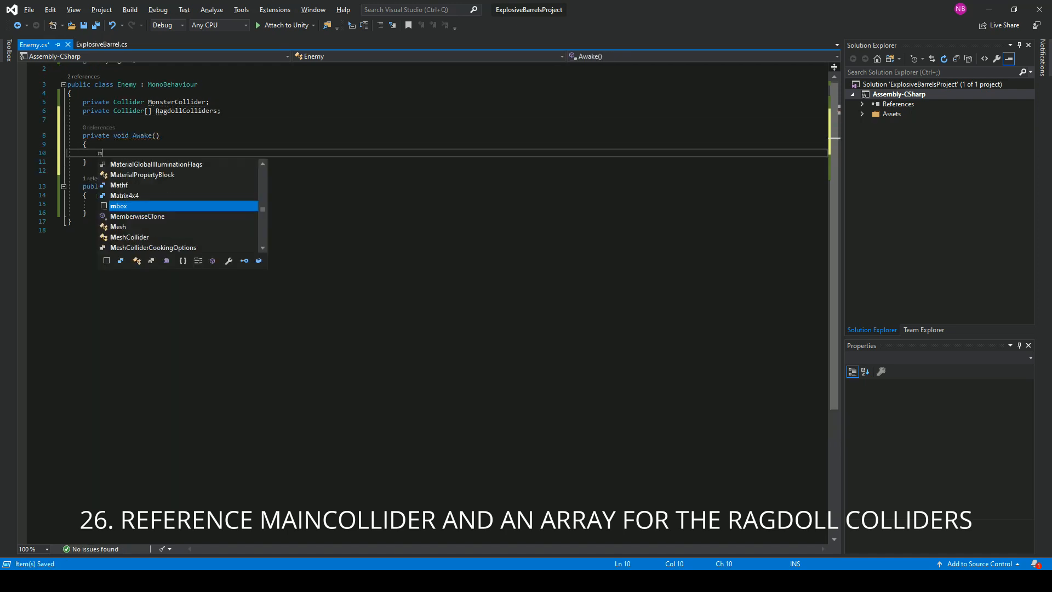
# Assign MonsterCollider via GetComponent<Collider>() and RagdollColliders via GetComponentsInChildren<Collider>() in Awake
pyautogui.write('MonsterCollider = ge')
pyautogui.write('RagdollColliders')
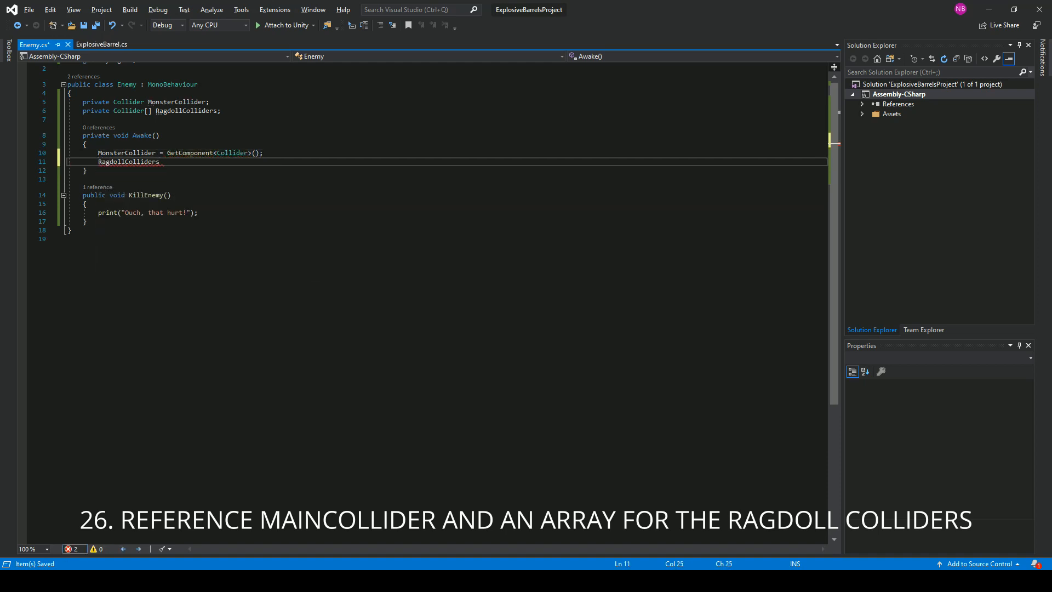
pyautogui.write('= getComponentsInChildren(')
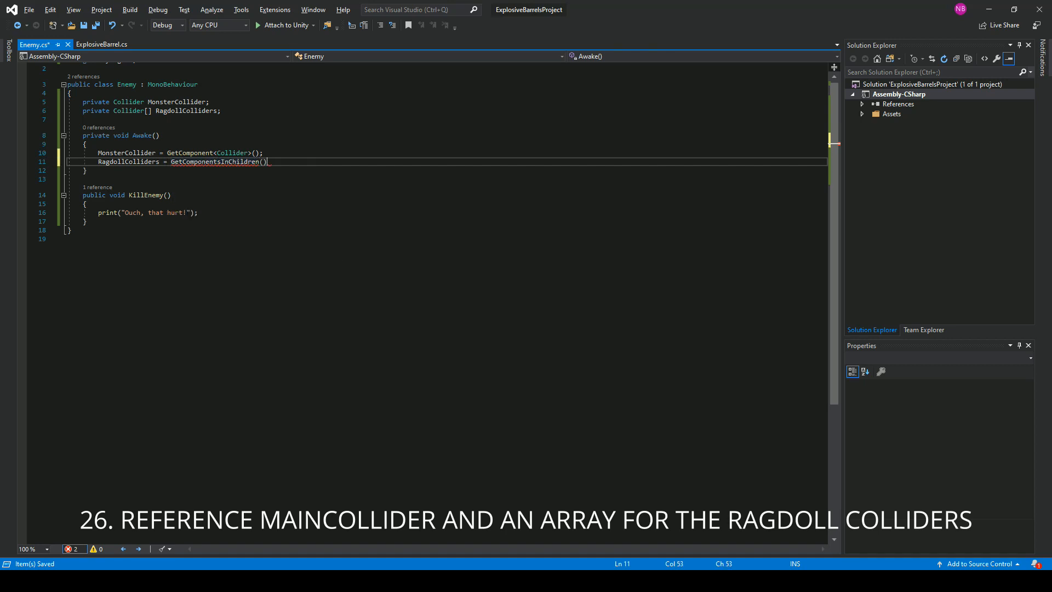
pyautogui.write('<Collider>')
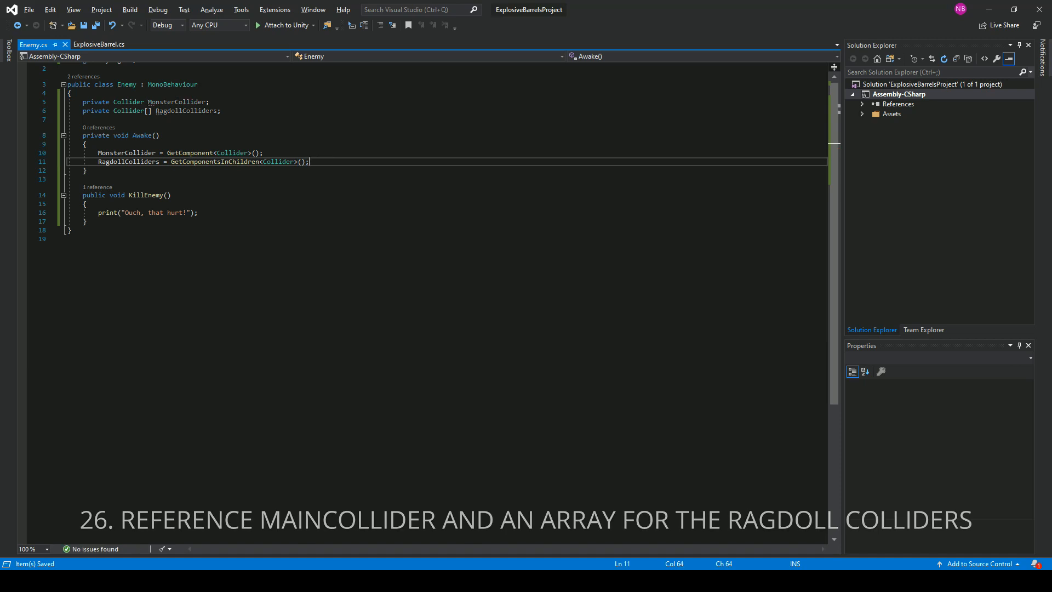
pyautogui.write('private Animator anim;')
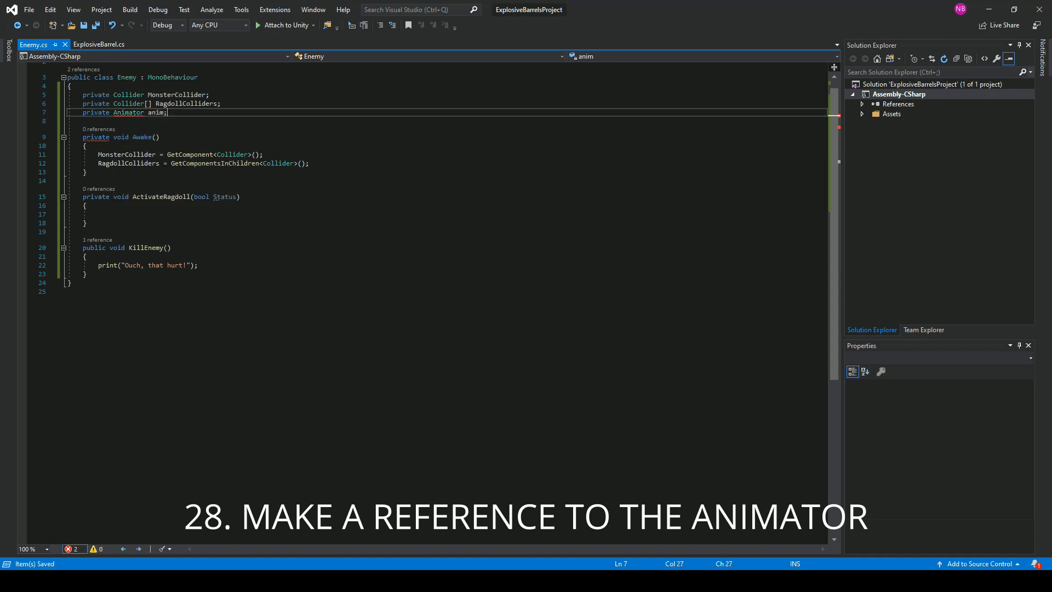
# Fetch the child Animator in Awake and loop ragdoll colliders setting col.enabled = Status
pyautogui.write('anim \\')
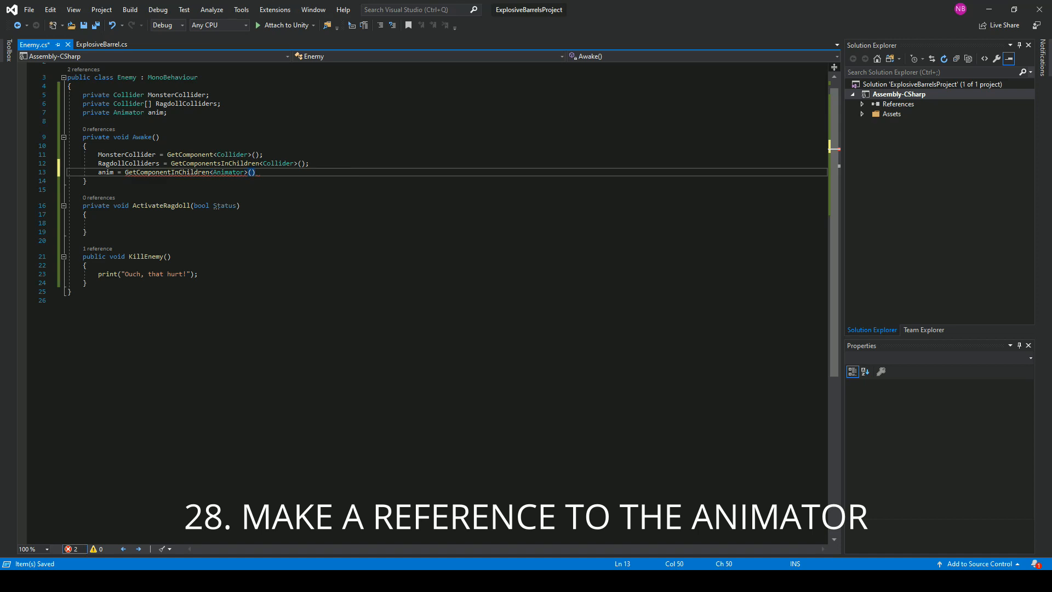
pyautogui.write('foreach')
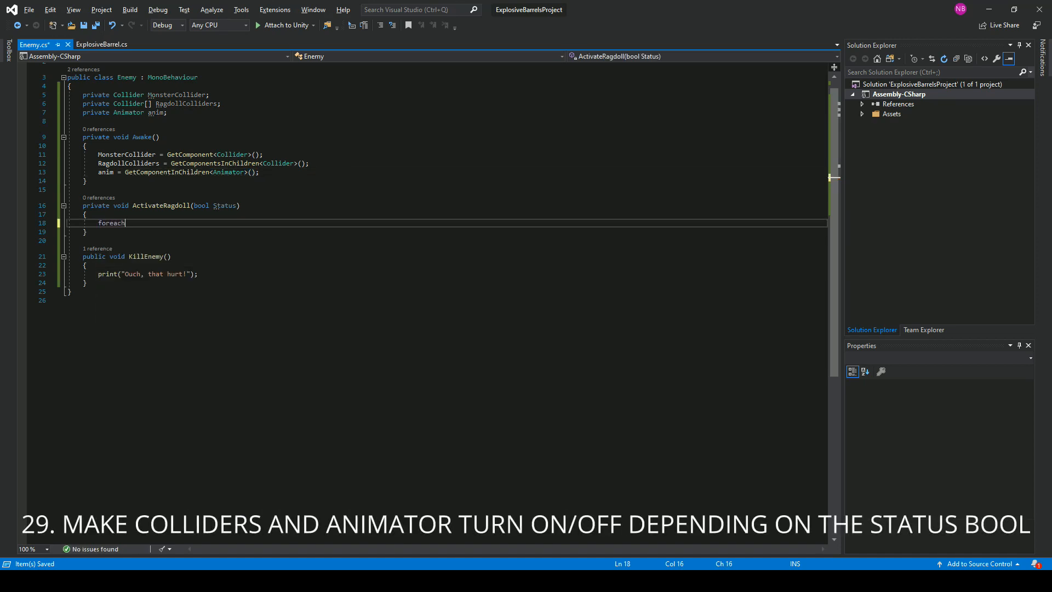
pyautogui.write('(Collider col in ragdollColliders')
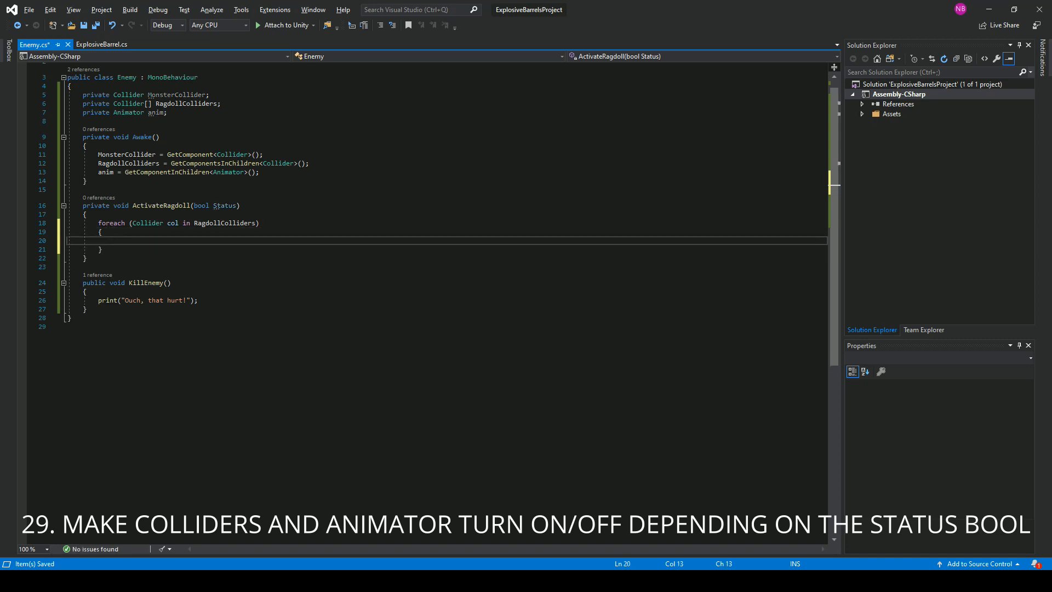
pyautogui.write('col.enabled = s')
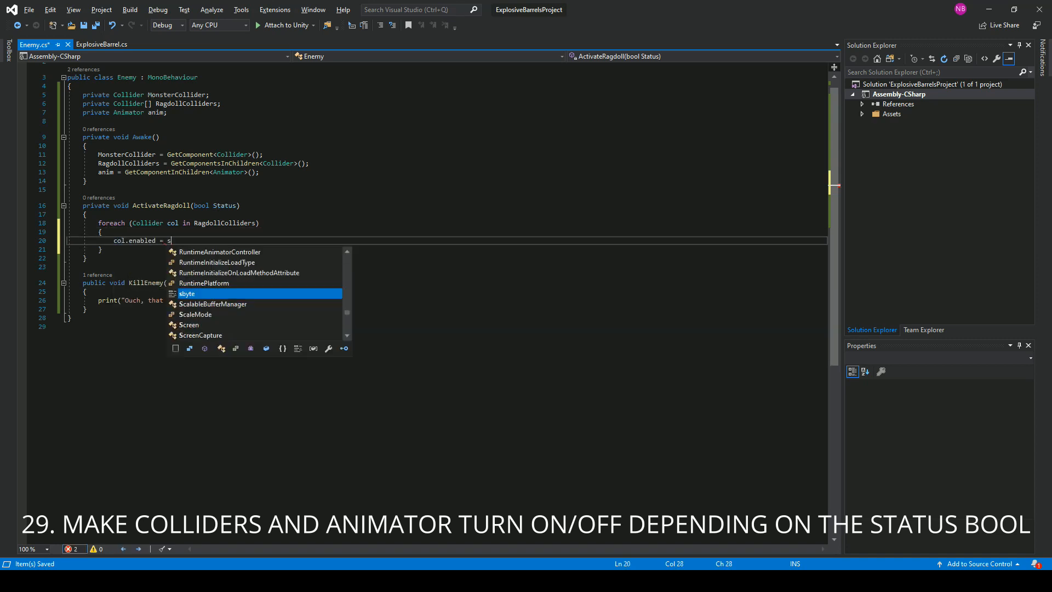
pyautogui.write('tatus;')
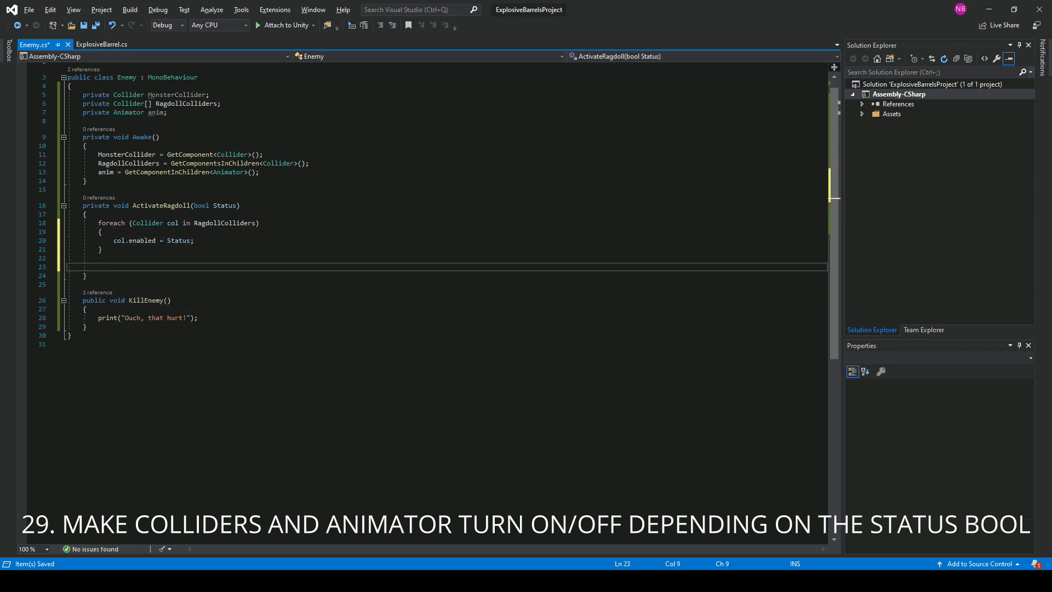
# Set MonsterCollider.enabled and anim.enabled to !Status in ActivateRagdoll
pyautogui.write('MonsterCollider.ea')
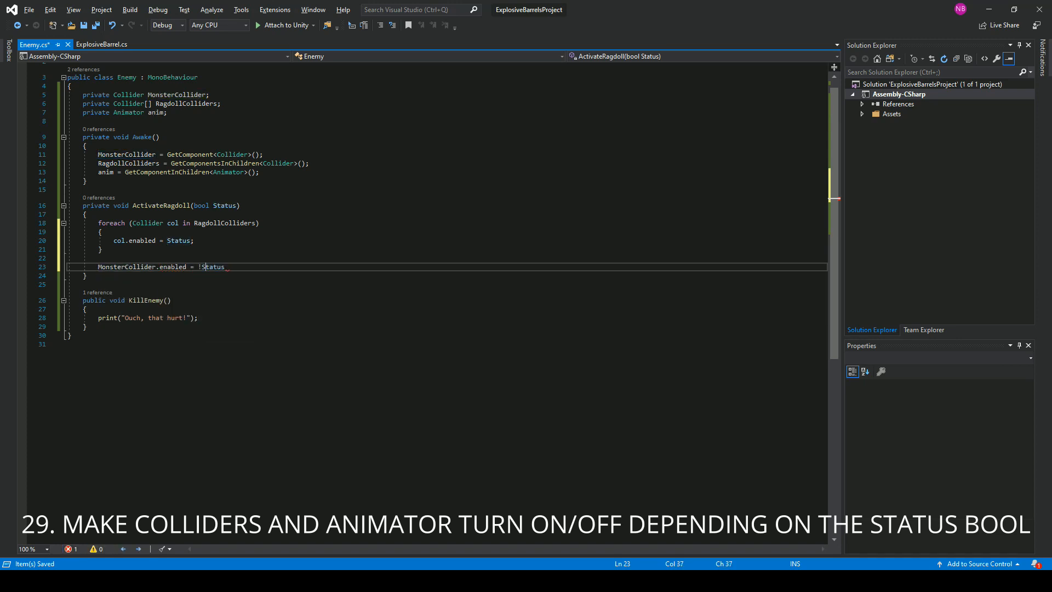
pyautogui.write('anim.')
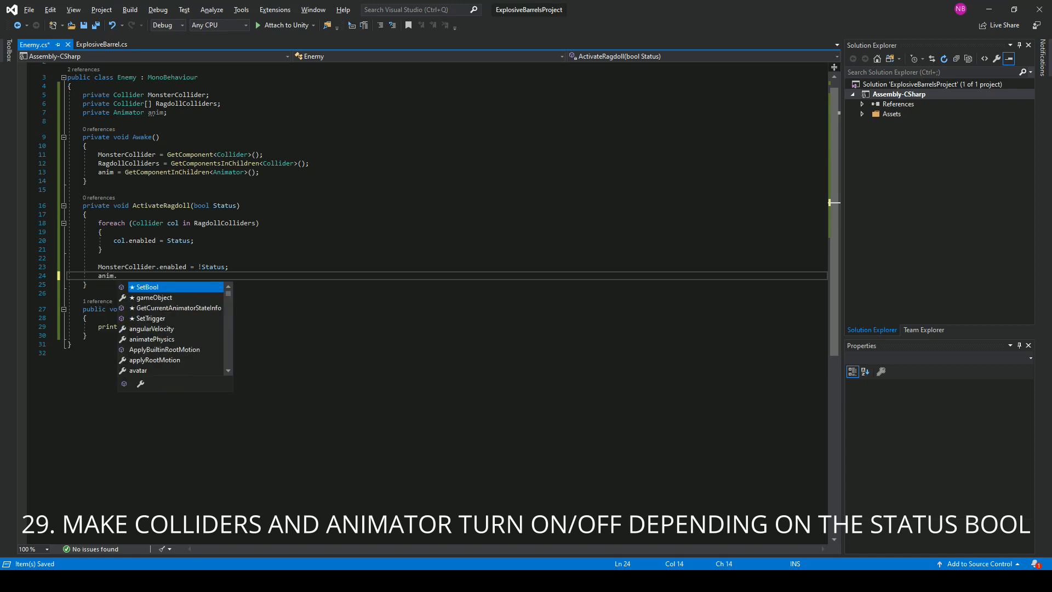
pyautogui.write('enabled = !')
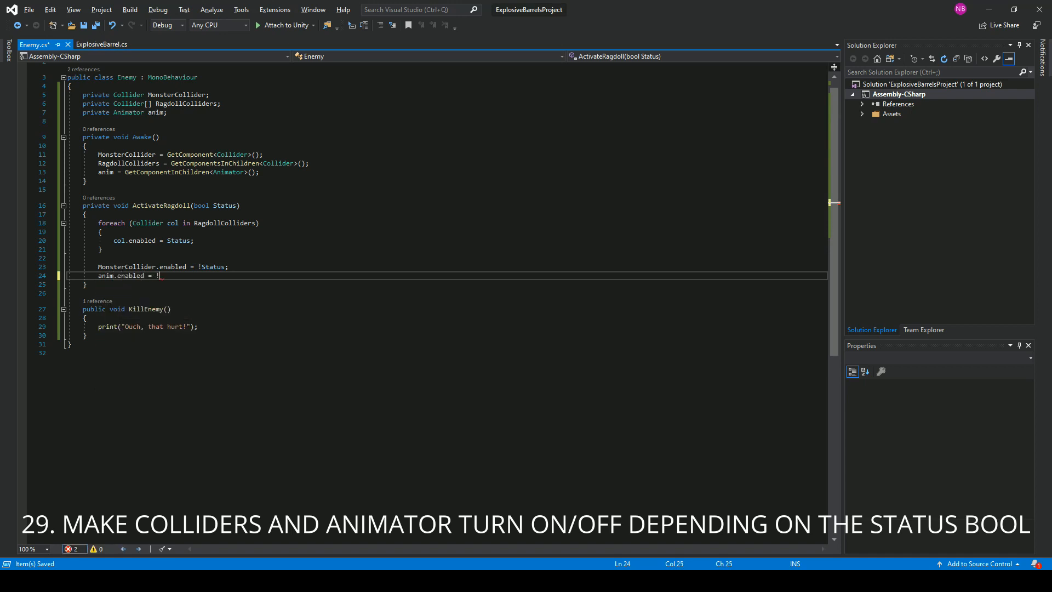
pyautogui.write('Status;')
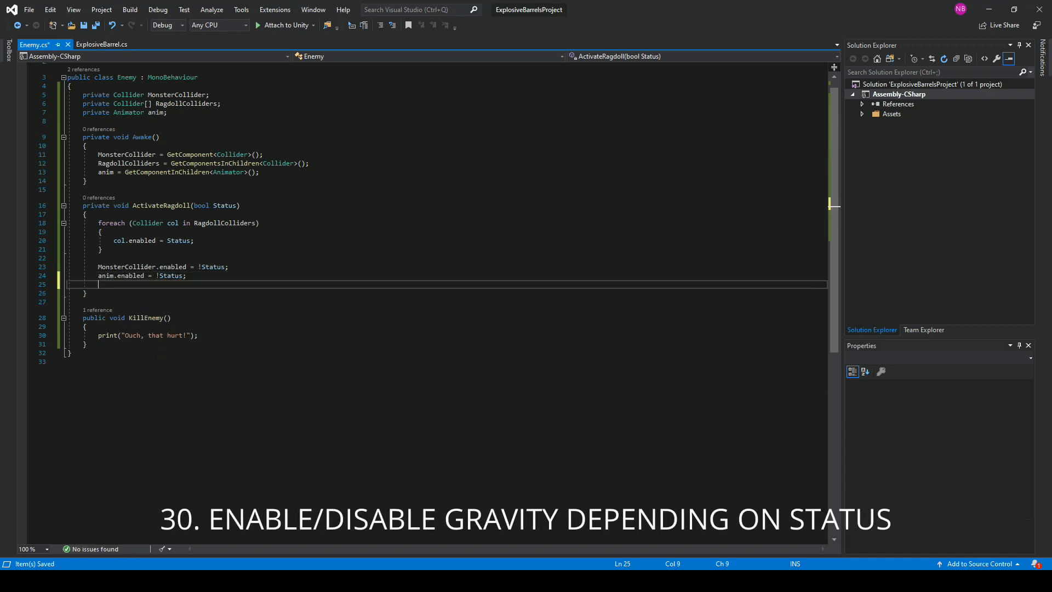
# Make ActivateRagdoll set the Rigidbody's useGravity to !Status
pyautogui.write('GetComponent<>')
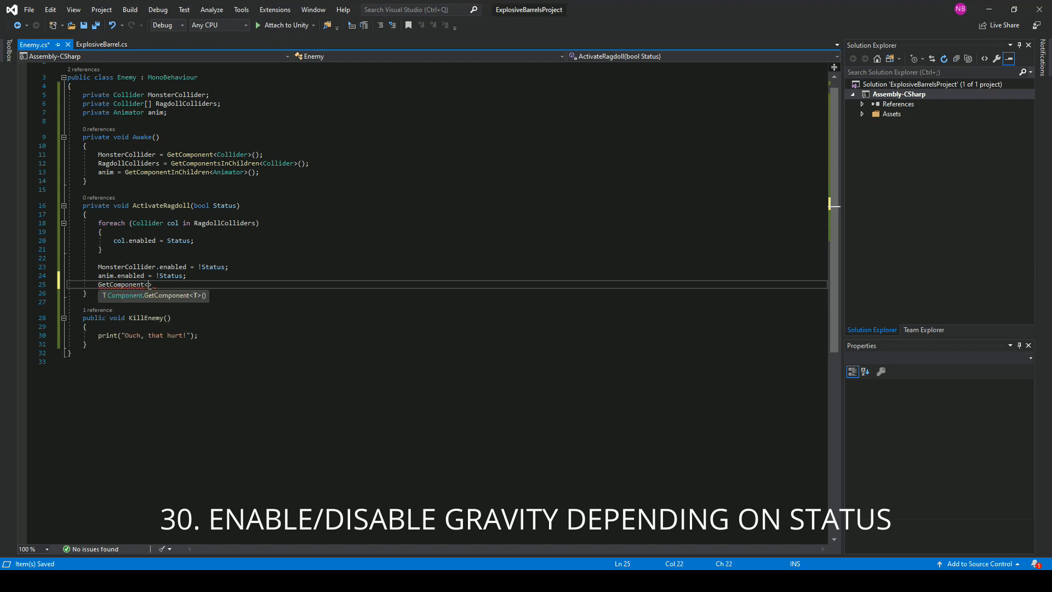
pyautogui.write('Rigidbody>()')
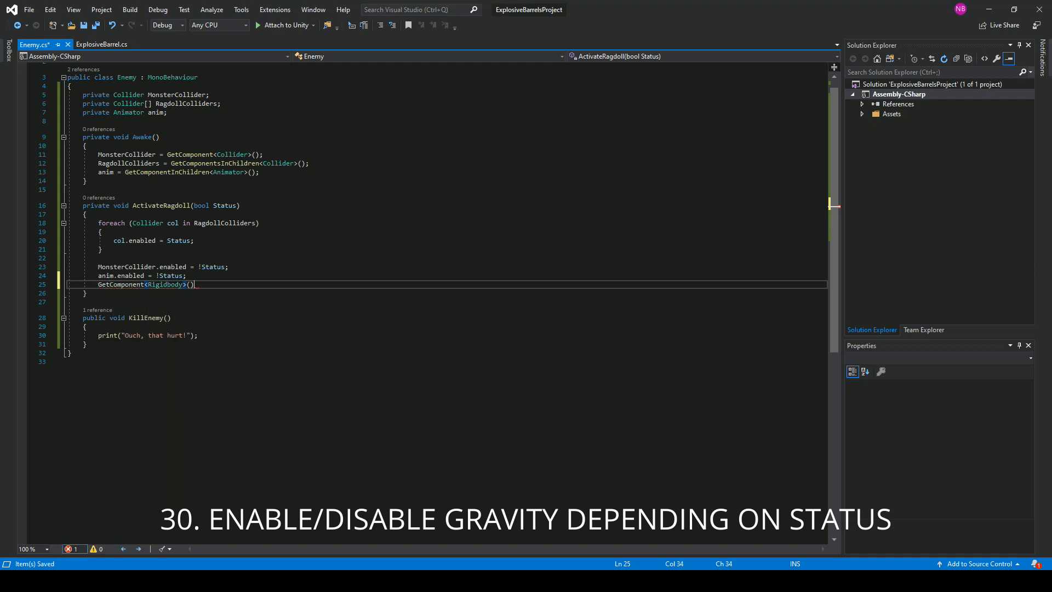
pyautogui.write('.useGravity =')
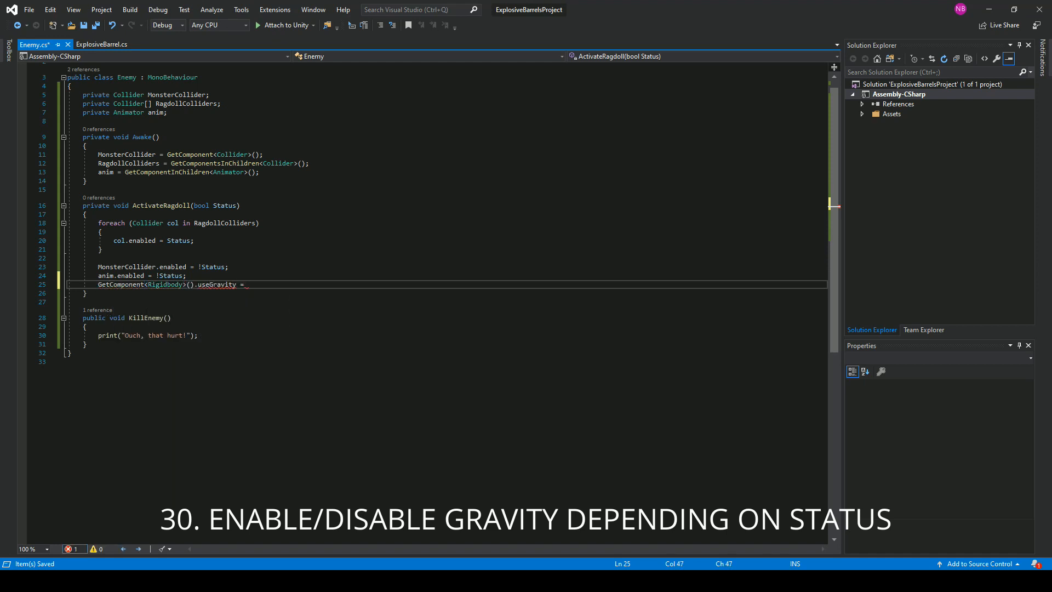
pyautogui.write('!Status;')
pyautogui.write('ActivateRagdoll(false);')
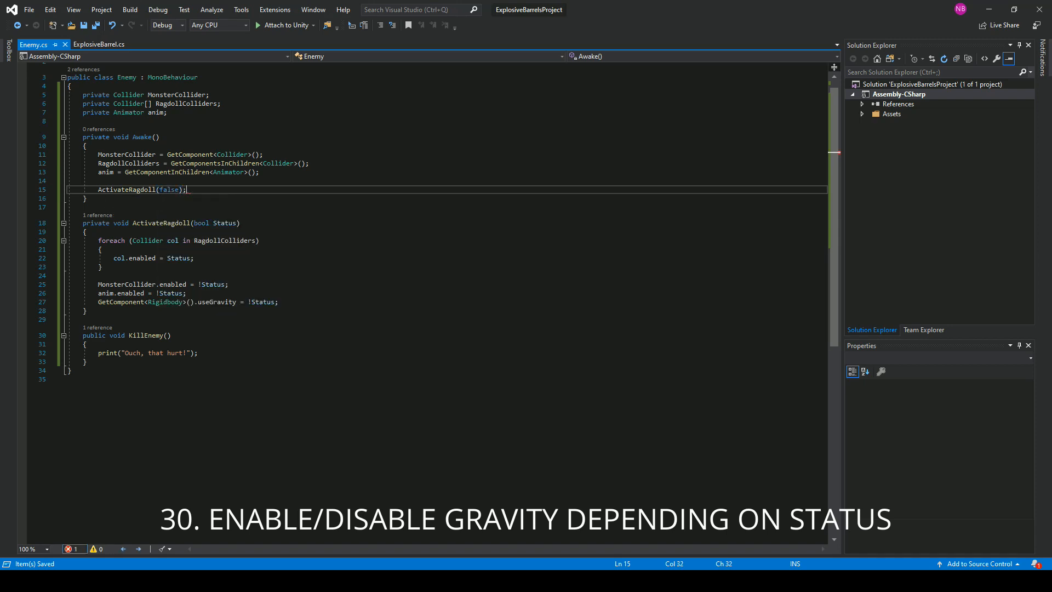
# Call ActivateRagdoll(true) in KillEnemy and begin a foreach over RagdollColliders
pyautogui.write('A')
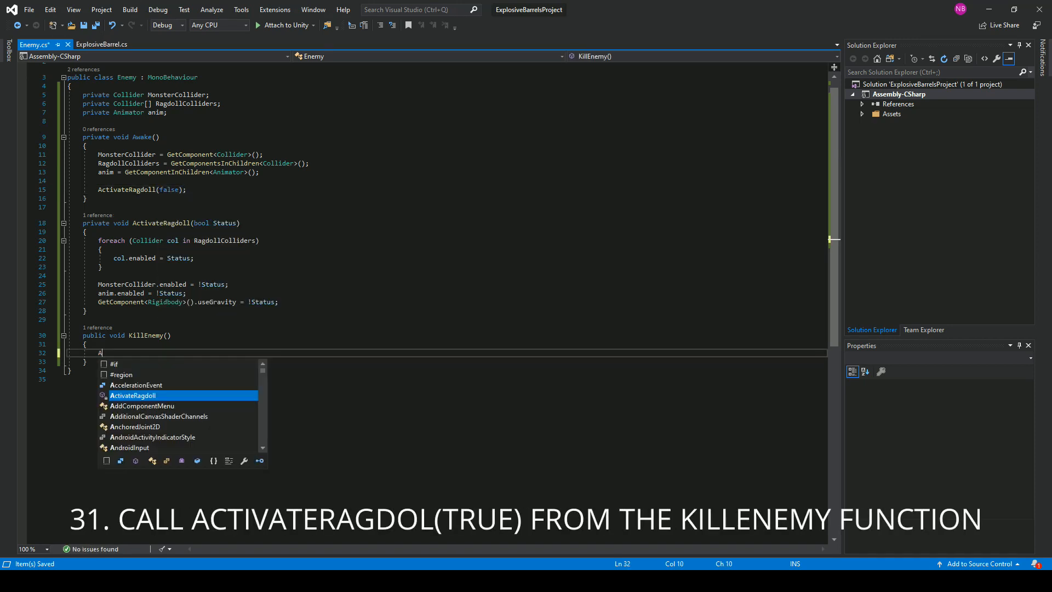
pyautogui.write('ctivateRagdoll(true);')
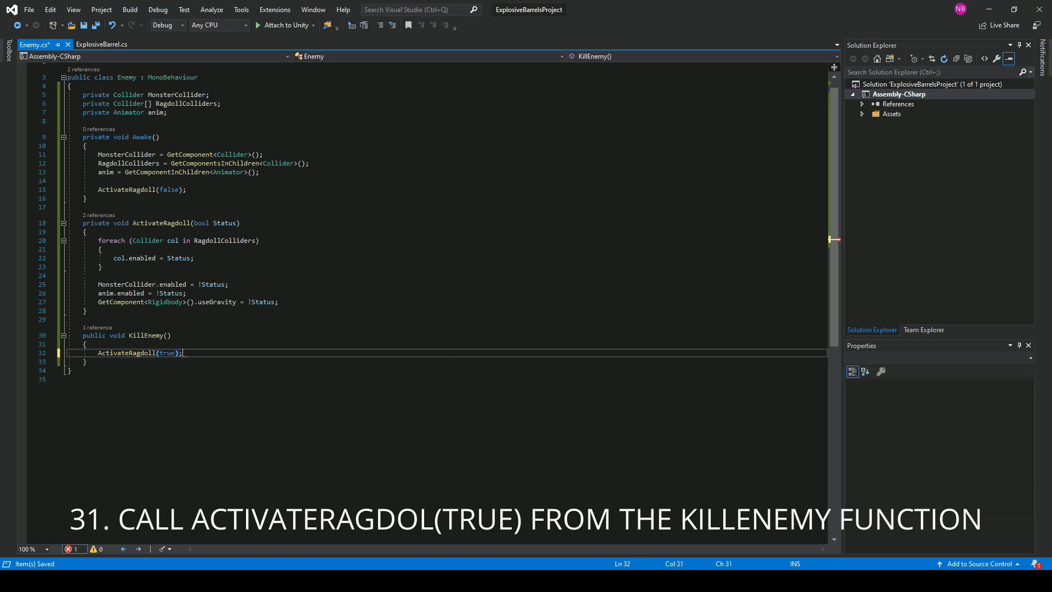
pyautogui.write('foreach')
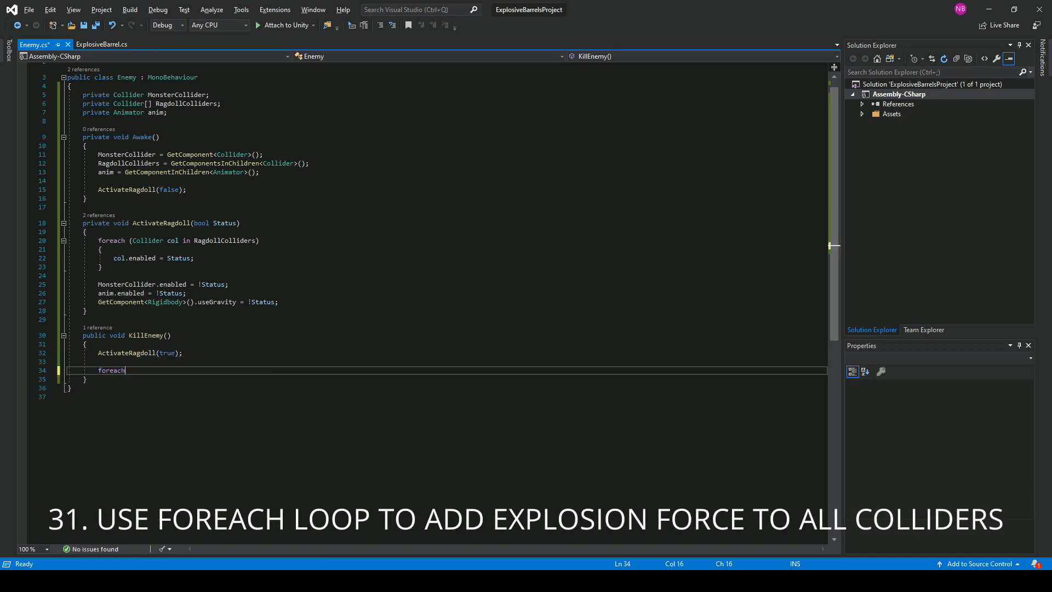
pyautogui.write('(Collider)')
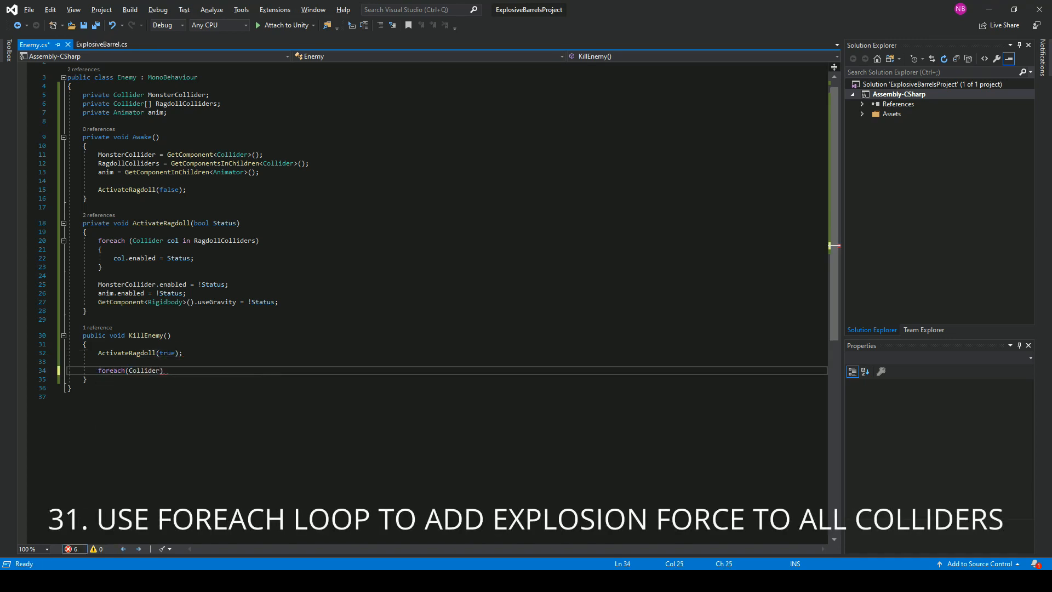
pyautogui.write('col in ragdollColliders')
pyautogui.write('{ ')
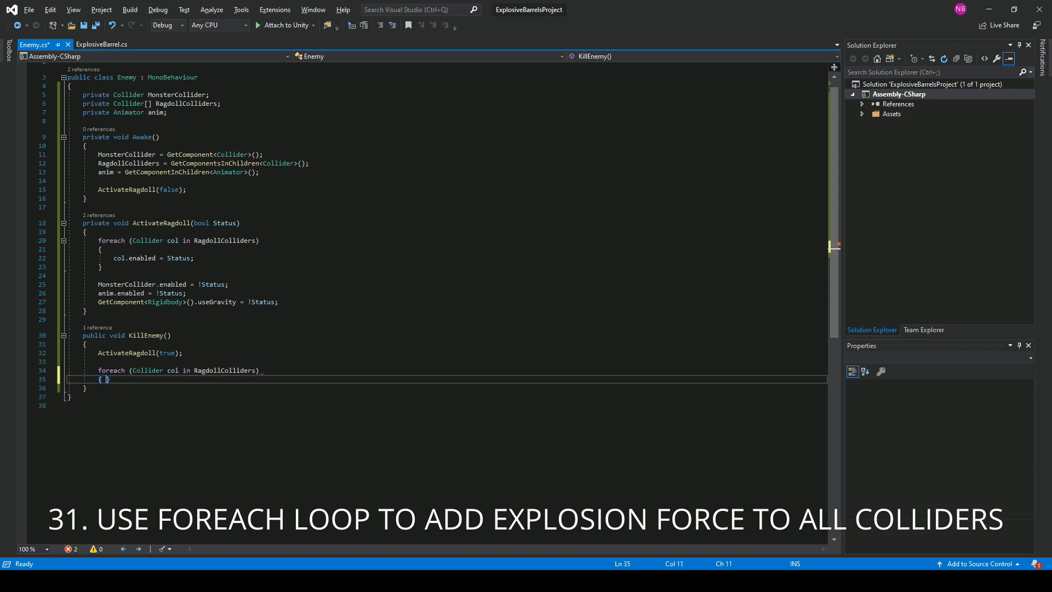
# Start col.GetComponent<Rigidbody>().AddExplosionForce with force 40f and ExplosionPosition
pyautogui.write('col.ge')
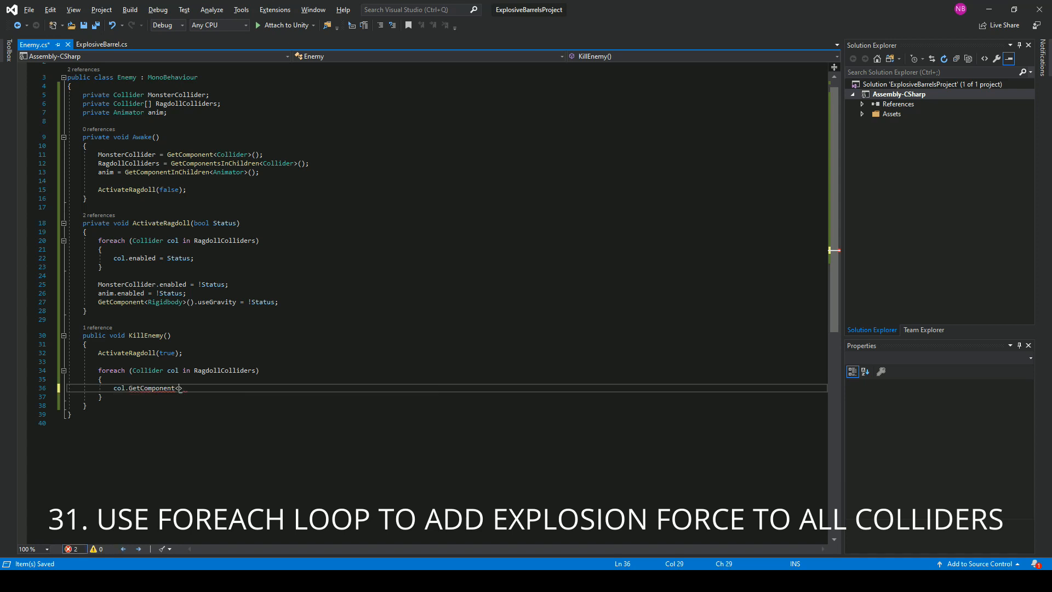
pyautogui.write('Rigidbody>')
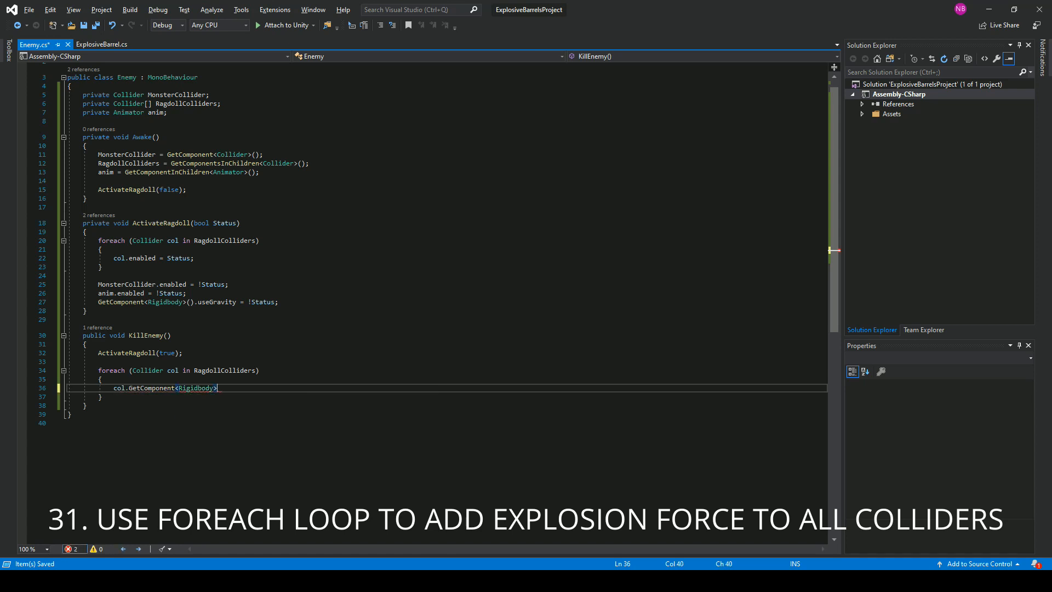
pyautogui.write('.AddExplosionForce(')
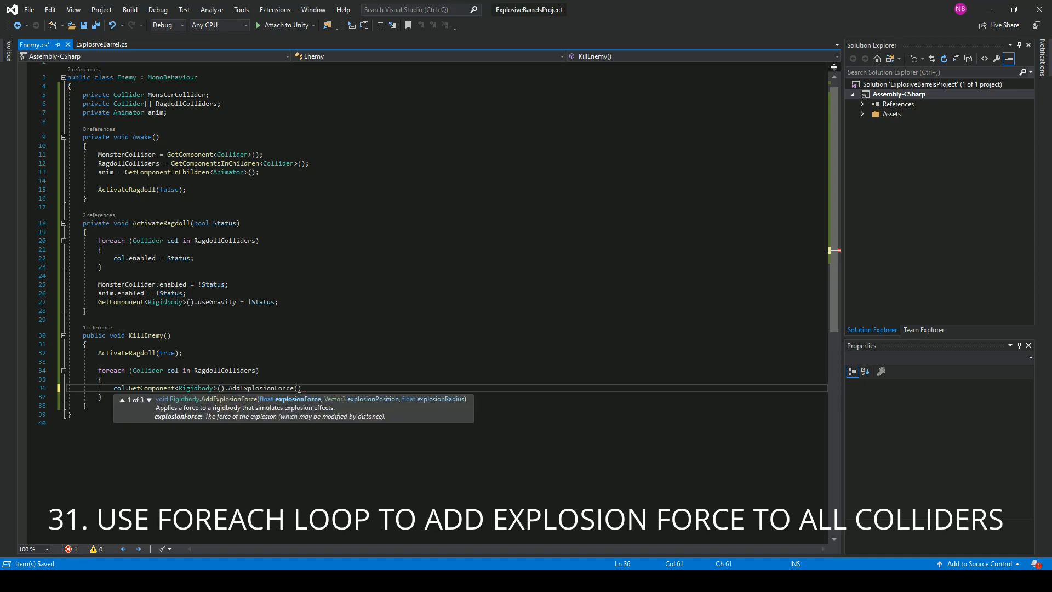
pyautogui.write('40f,')
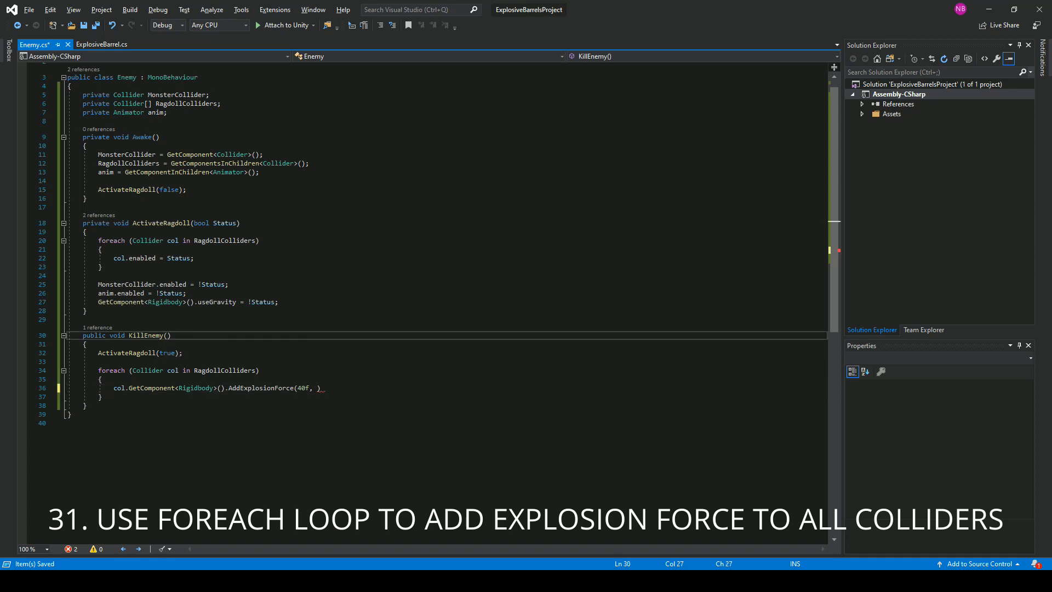
pyautogui.write('vect')
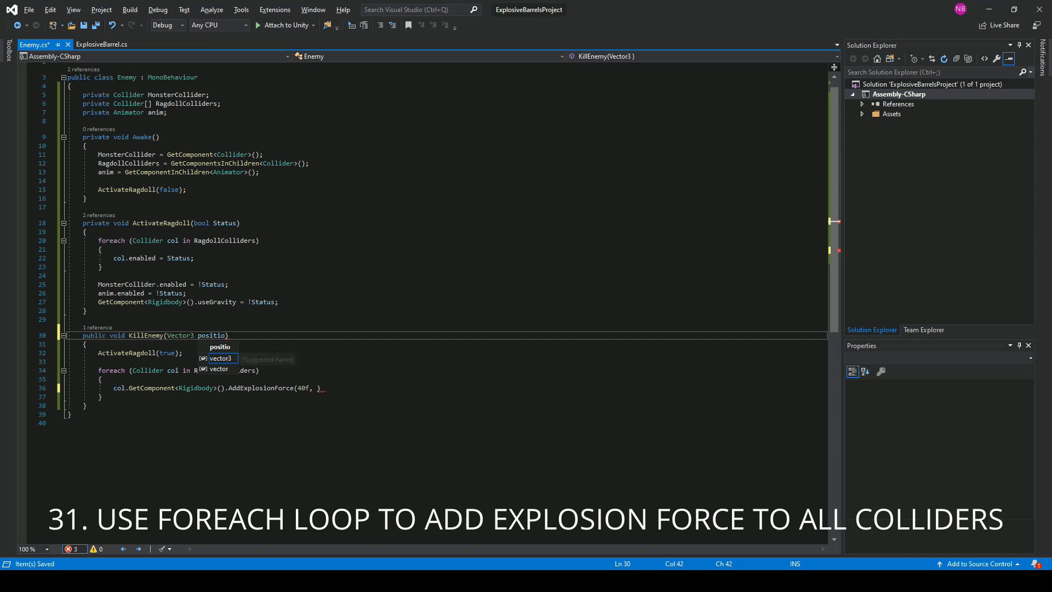
pyautogui.write('ExplosionPosition')
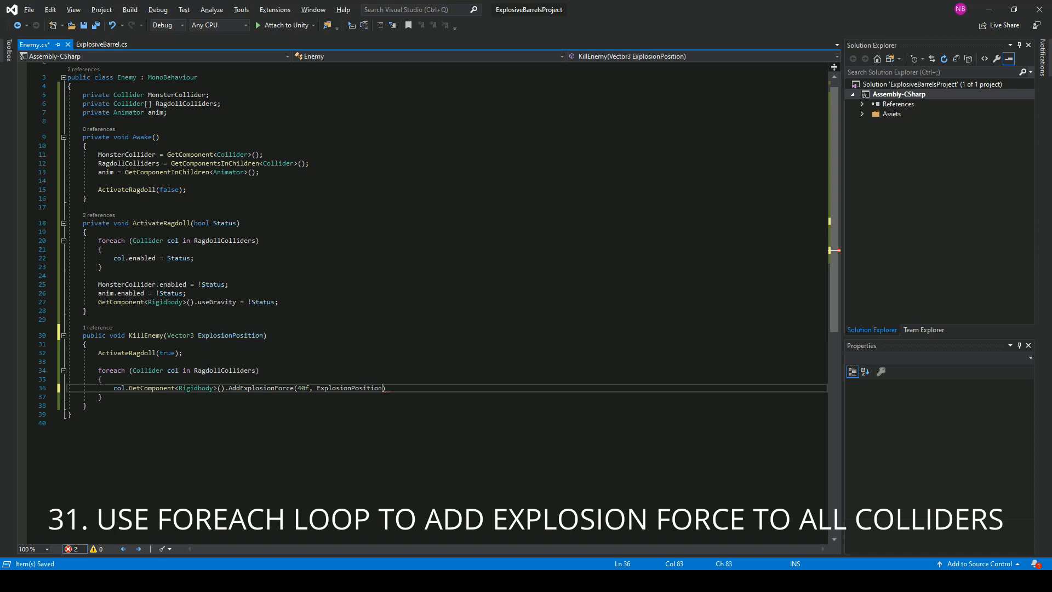
# Complete the call with radius 1f, upwards modifier 3f and ForceMode.Impulse, and save
pyautogui.write('", "')
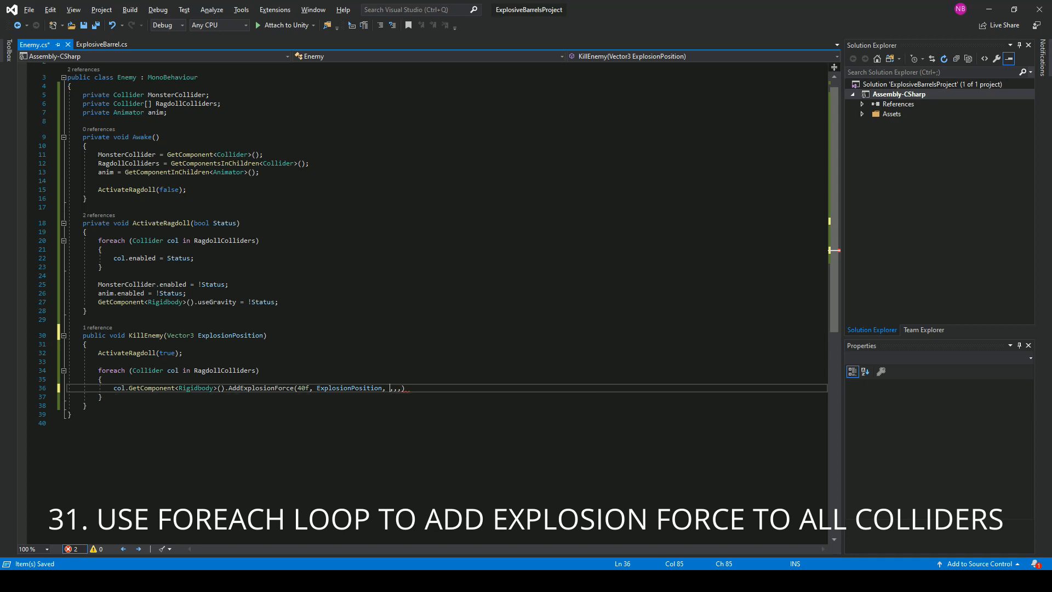
pyautogui.write(',')
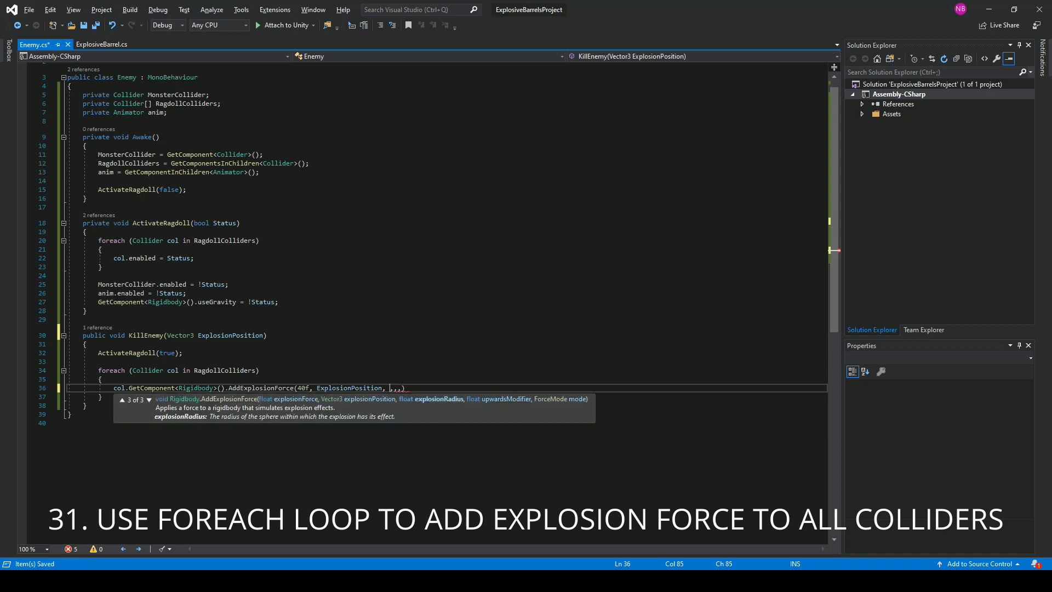
pyautogui.write('1f')
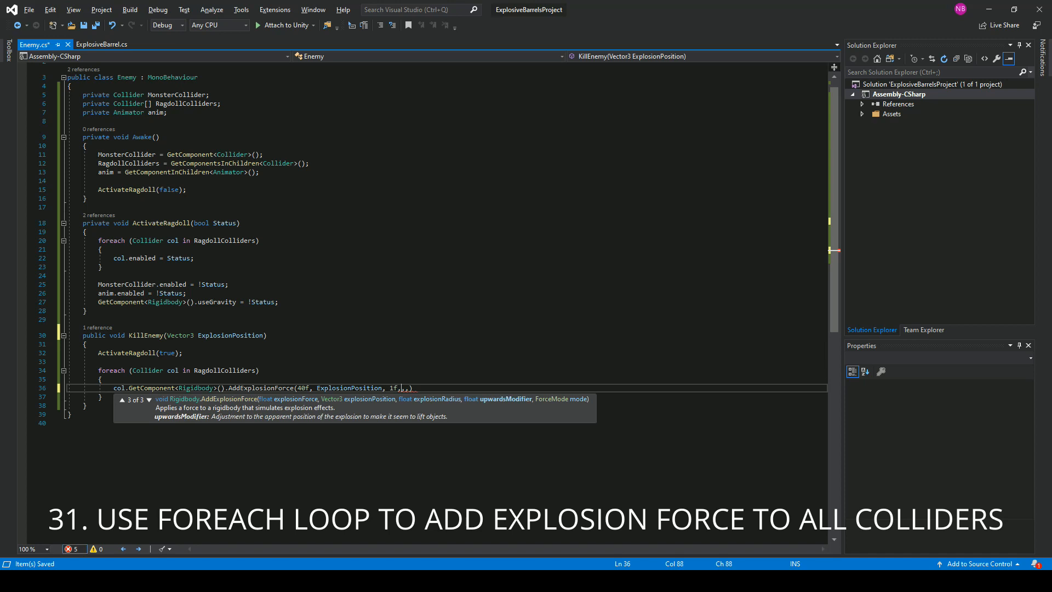
pyautogui.write('3')
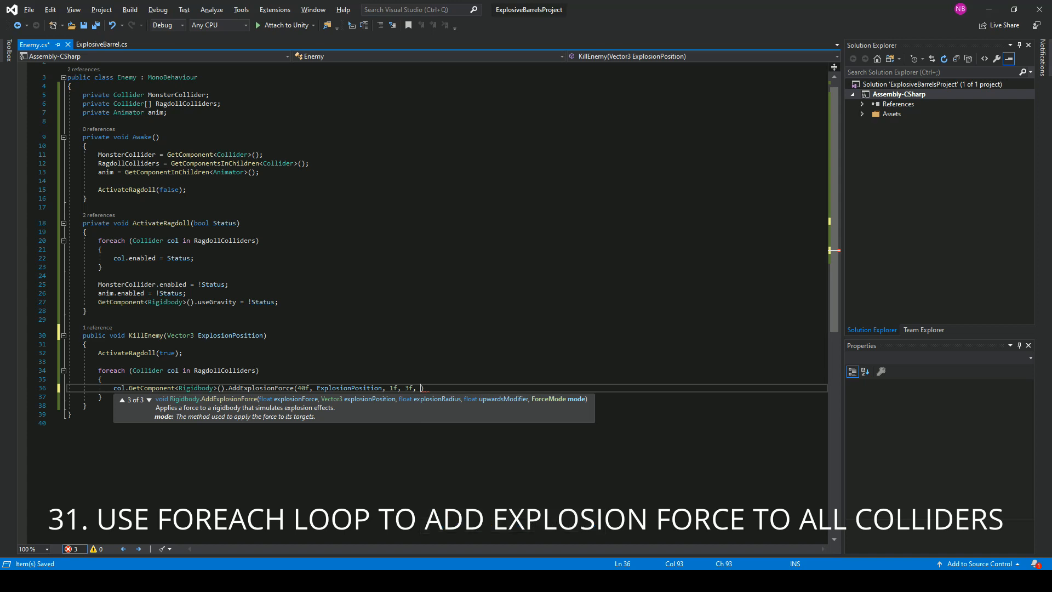
pyautogui.write('forc')
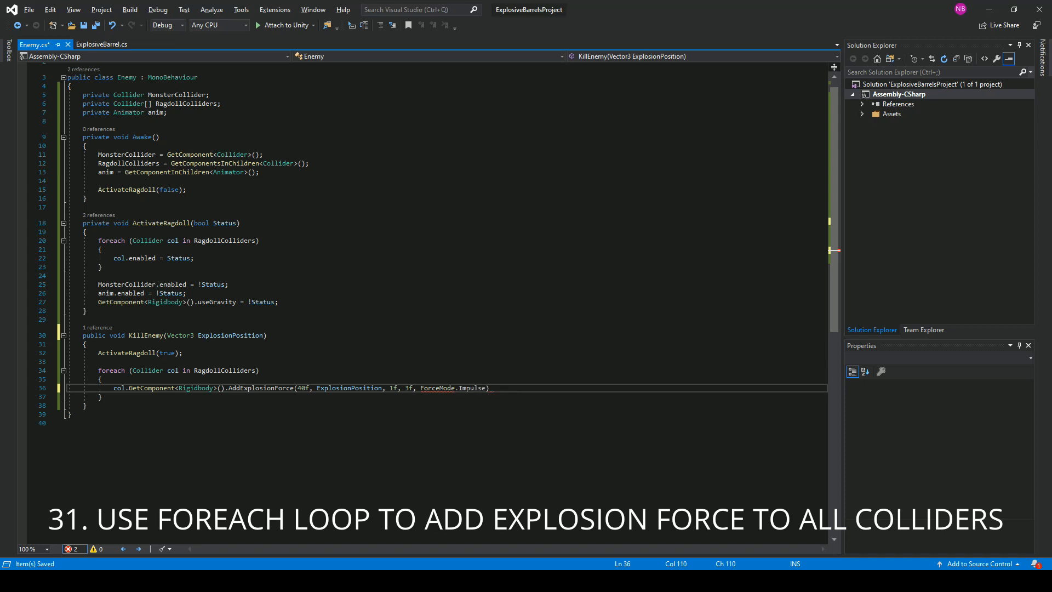
pyautogui.write(';')
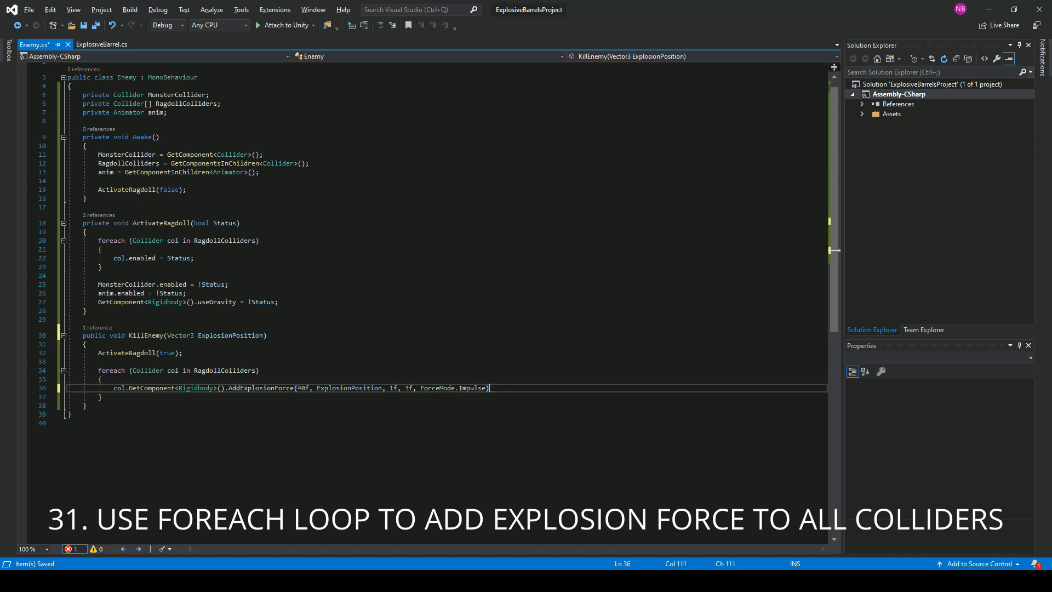
pyautogui.write(';')
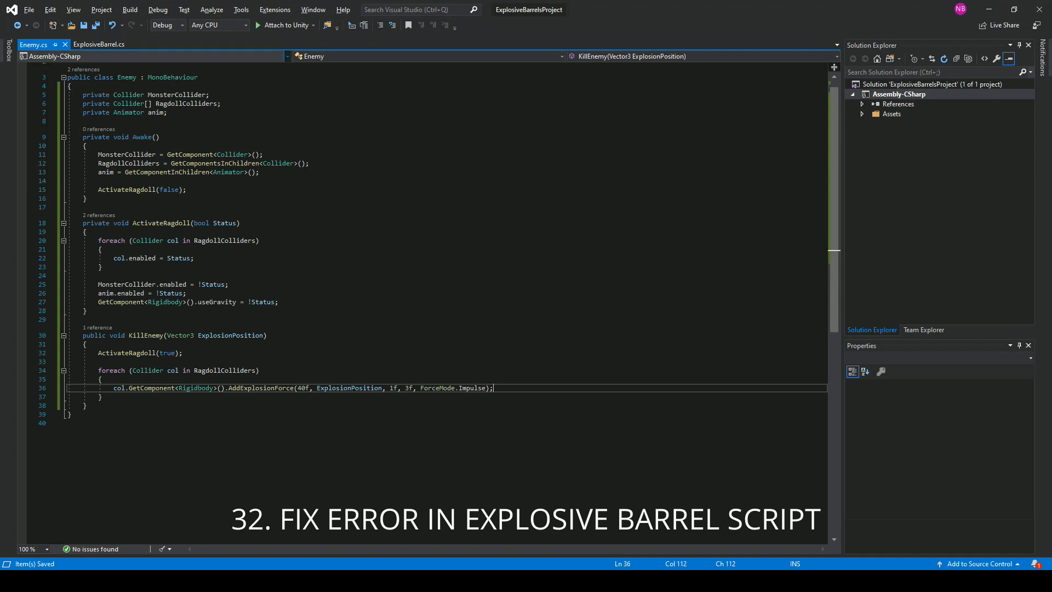
# In ExplosiveBarrel.cs pass transform.position into each enemy's KillEnemy call
pyautogui.click(101, 44)
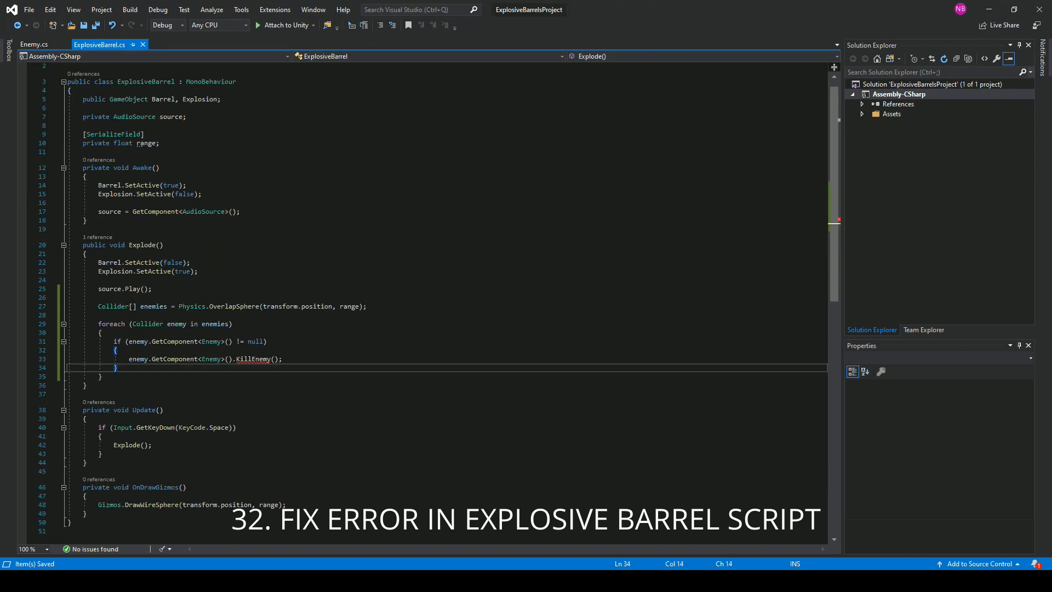
pyautogui.write('t')
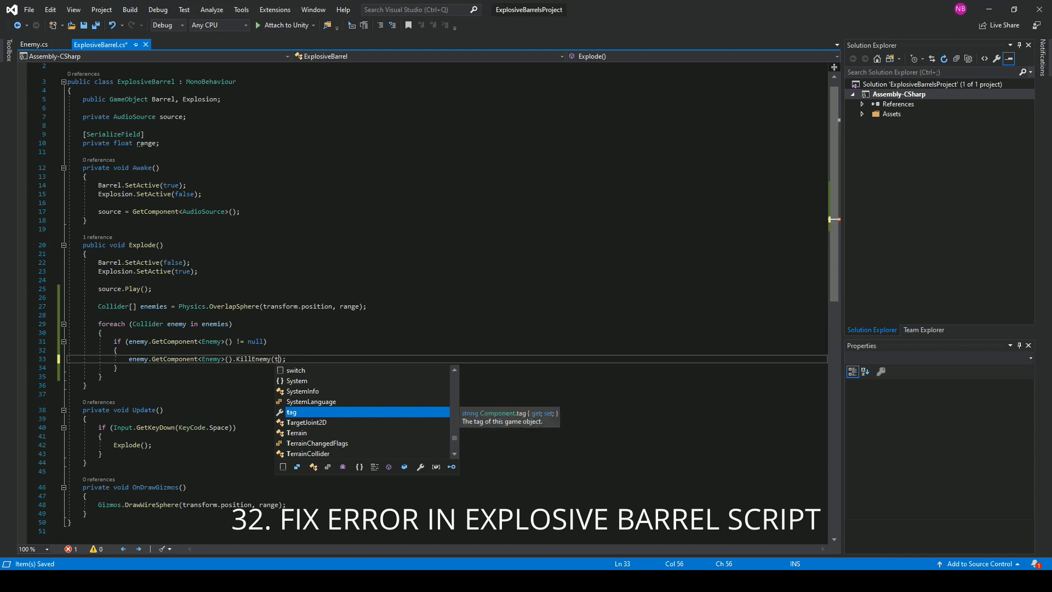
pyautogui.write('ransform.p')
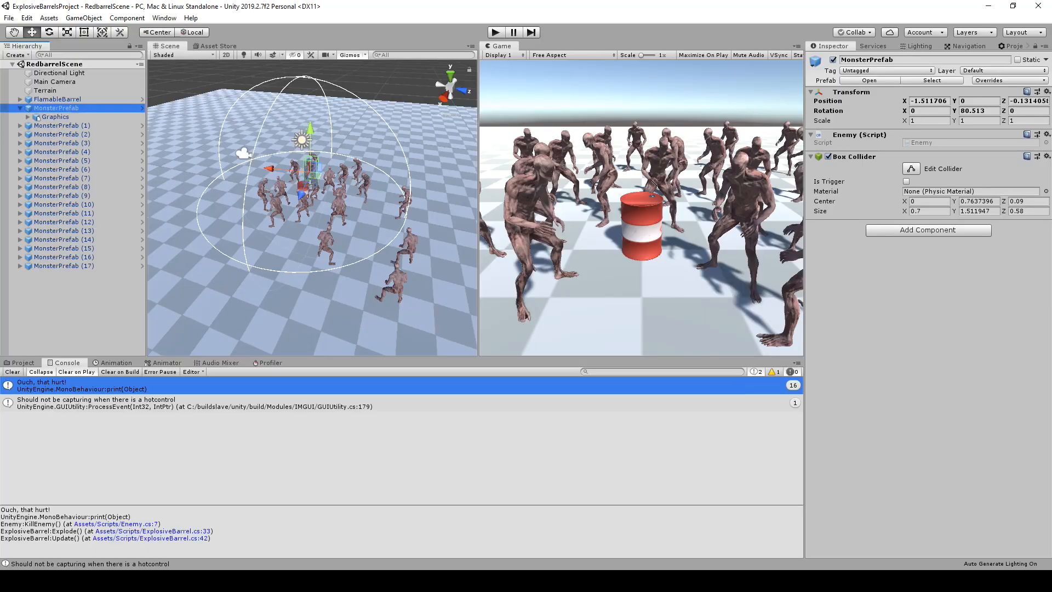
# Create a Ragdoll for MonsterPrefab with every slot filled from its mixamorig bones
pyautogui.doubleClick(56, 109)
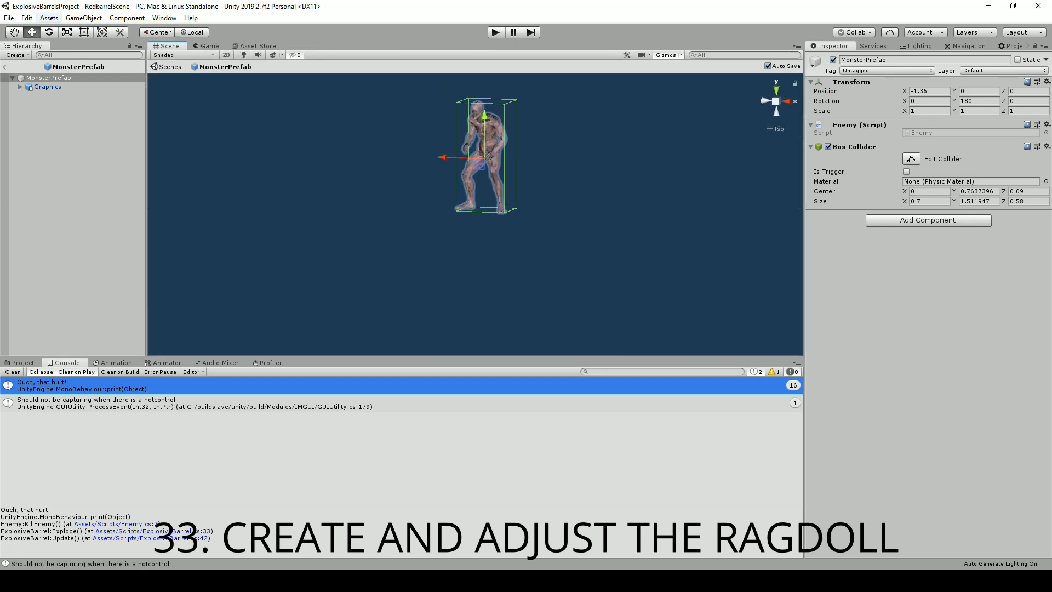
pyautogui.click(83, 17)
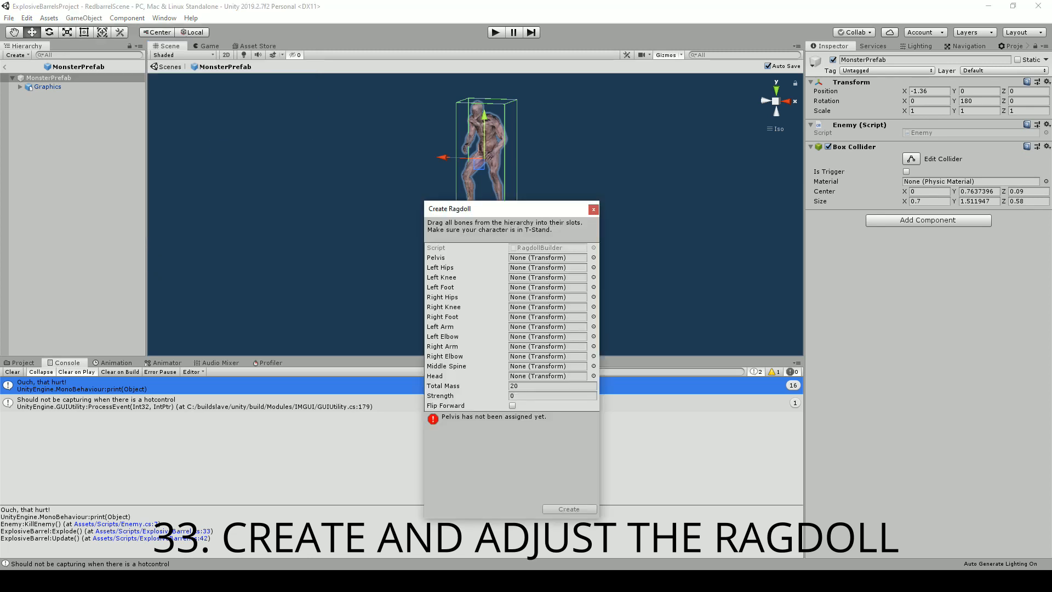
pyautogui.click(21, 87)
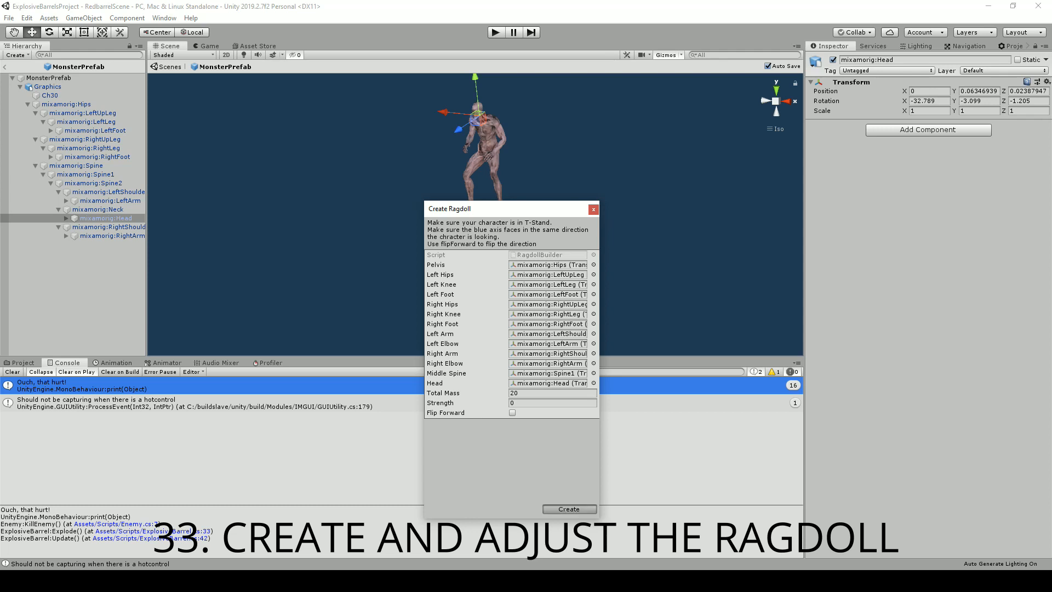
pyautogui.click(569, 508)
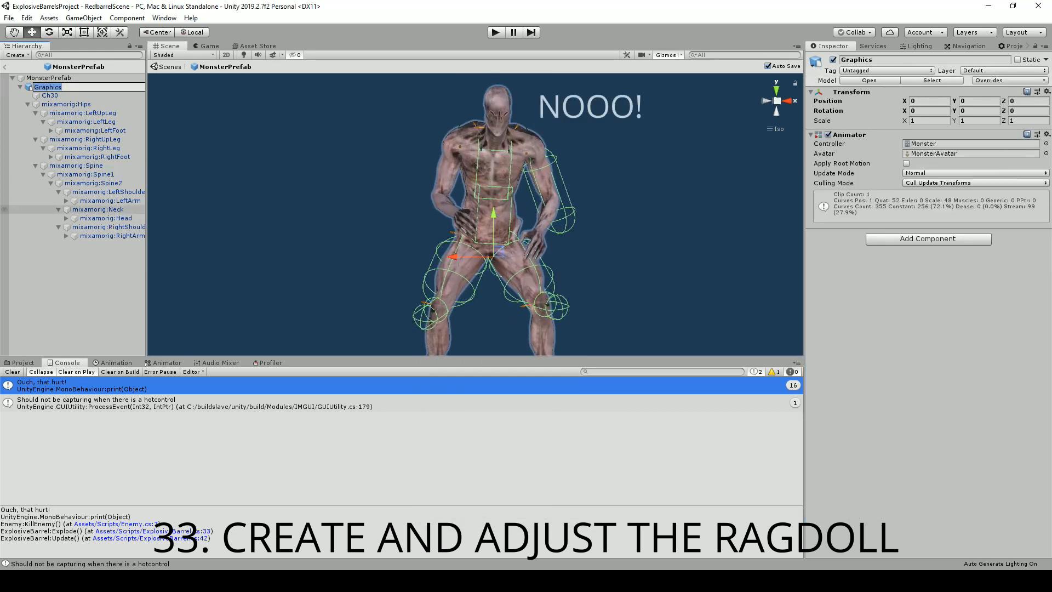
# Paste component values onto mixamorig:RightArm and set the head Sphere Collider Center Z to 0.03
pyautogui.click(110, 201)
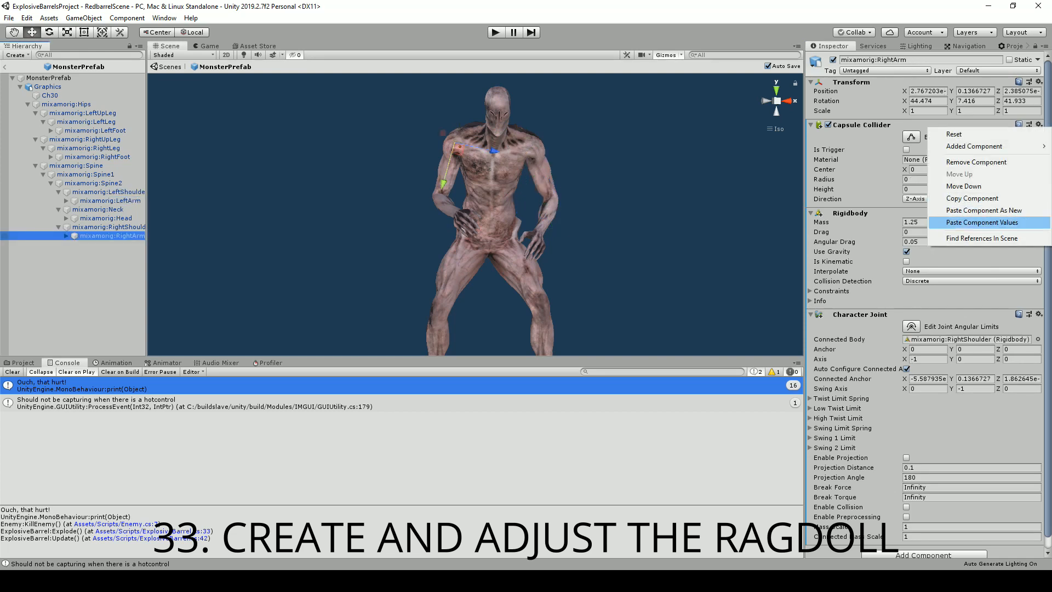
pyautogui.click(107, 217)
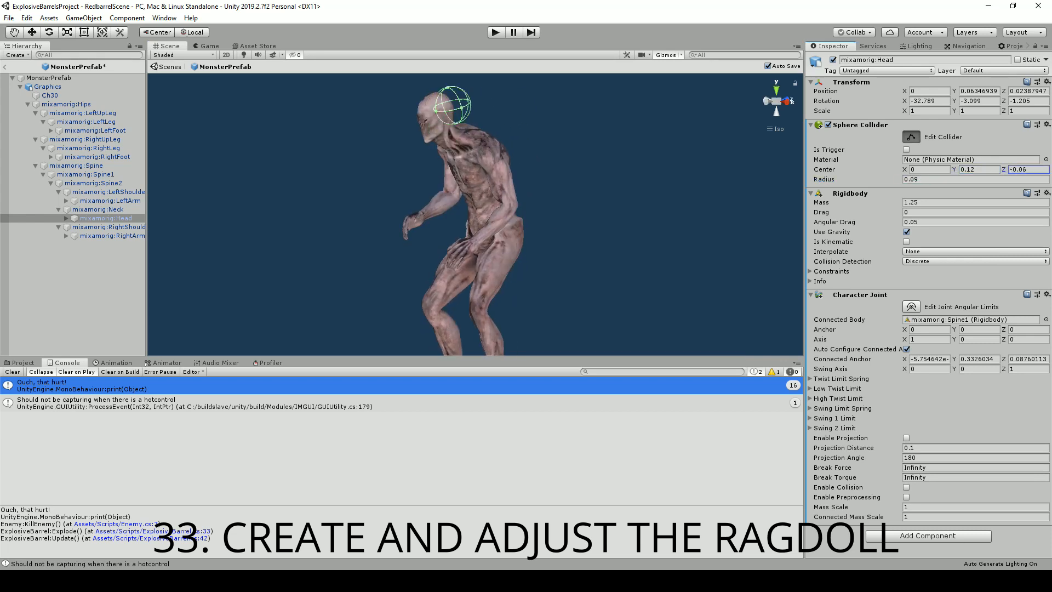
pyautogui.write('0.03')
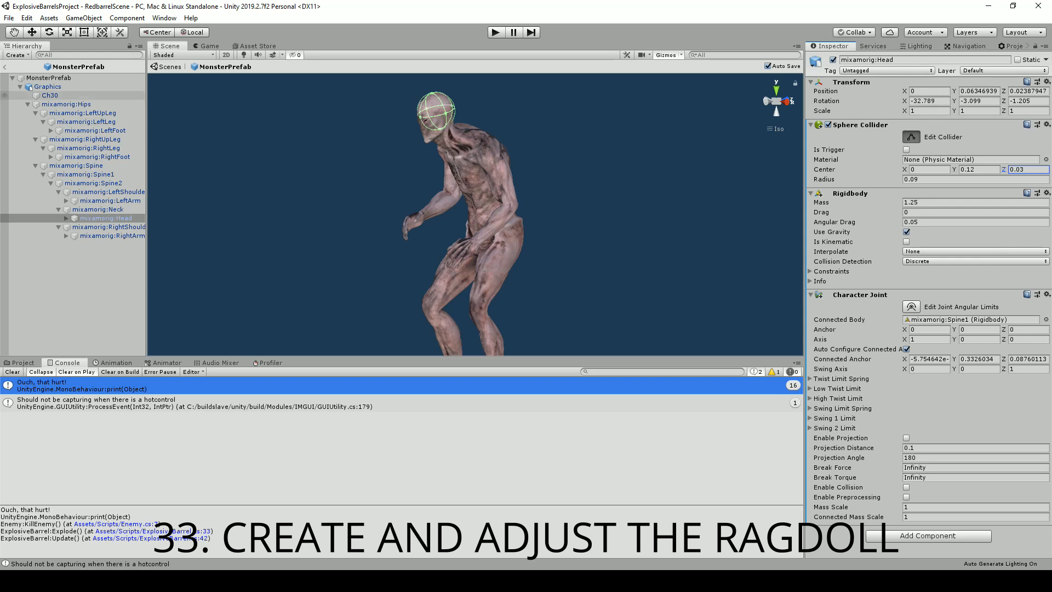
pyautogui.click(47, 86)
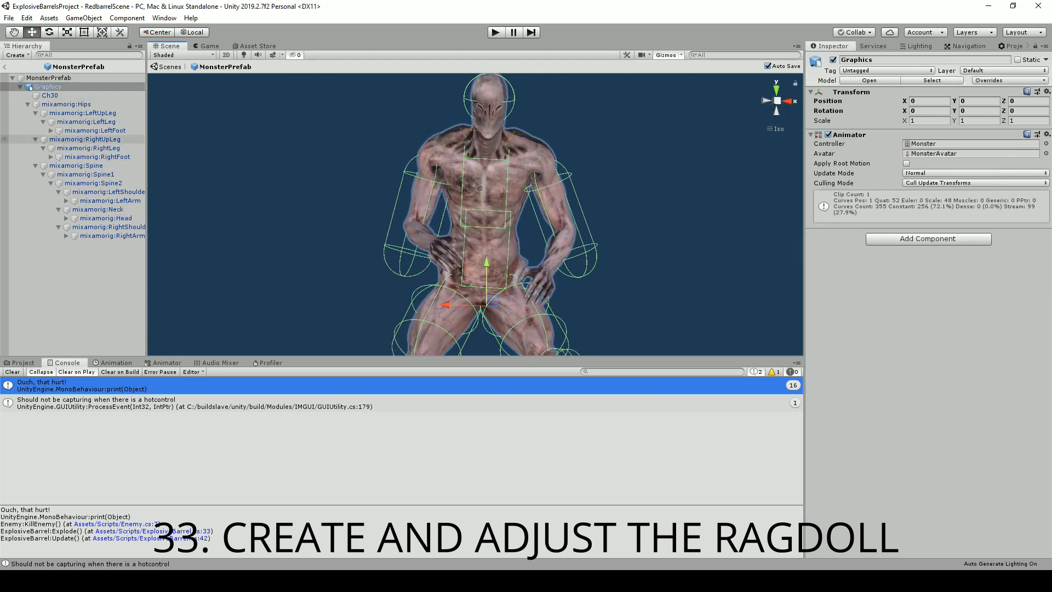
pyautogui.click(50, 77)
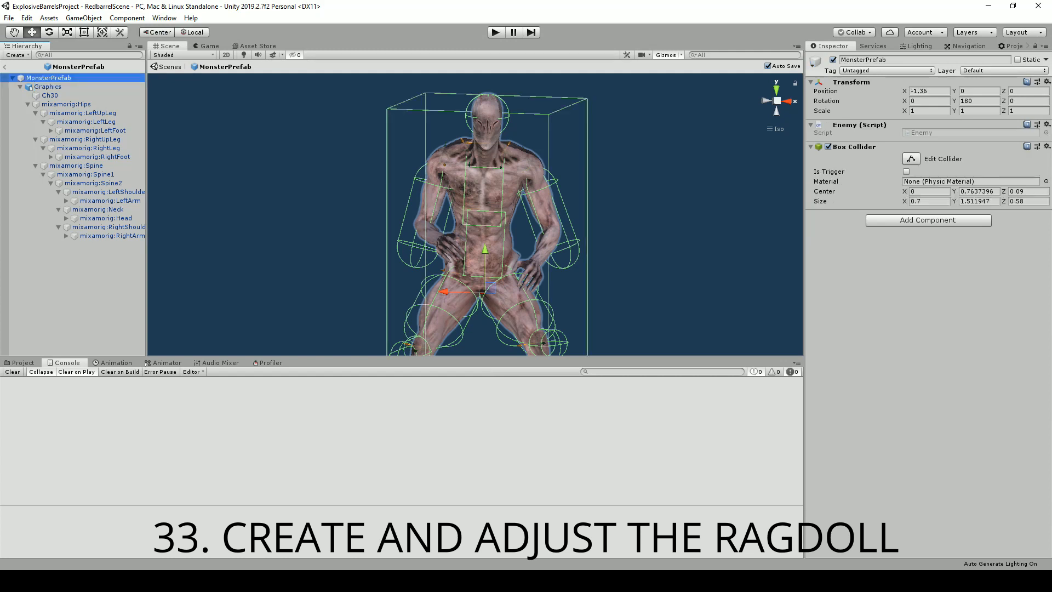
# Add a Rigidbody to MonsterPrefab's root and play the scene to test the explosion
pyautogui.click(928, 220)
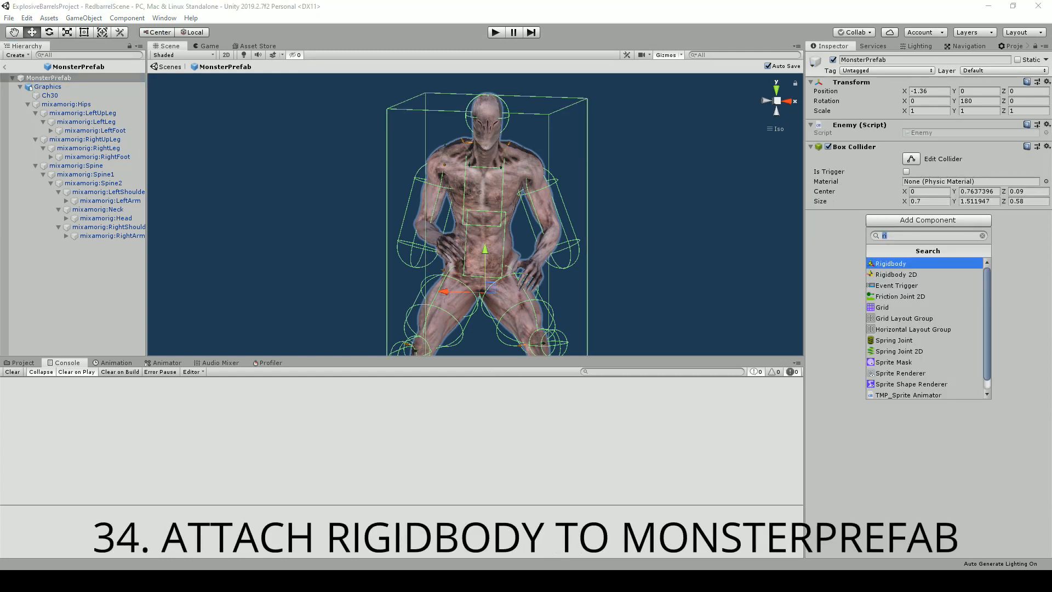
pyautogui.click(890, 262)
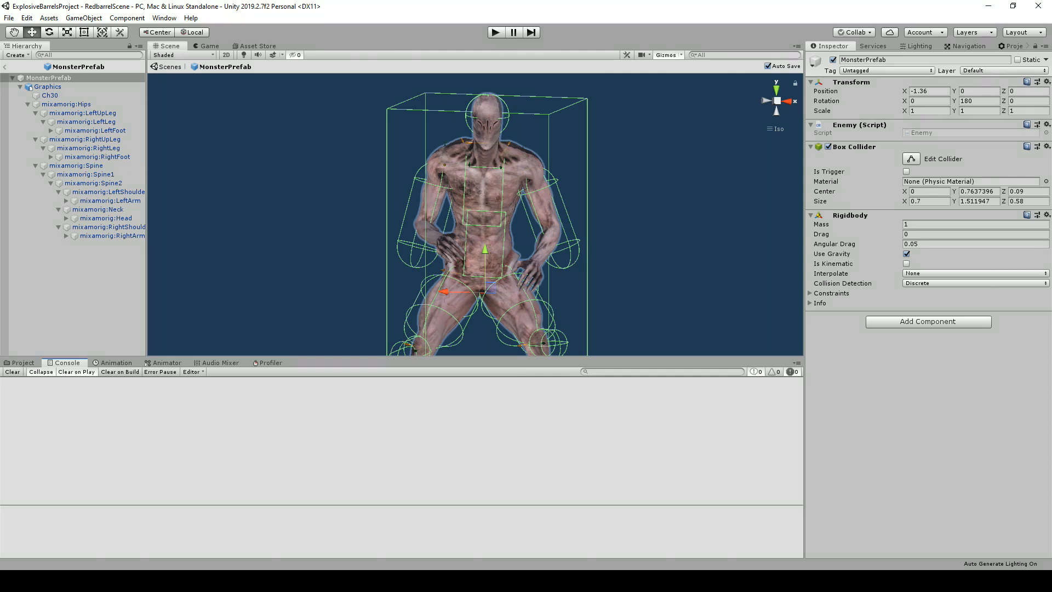
pyautogui.click(496, 32)
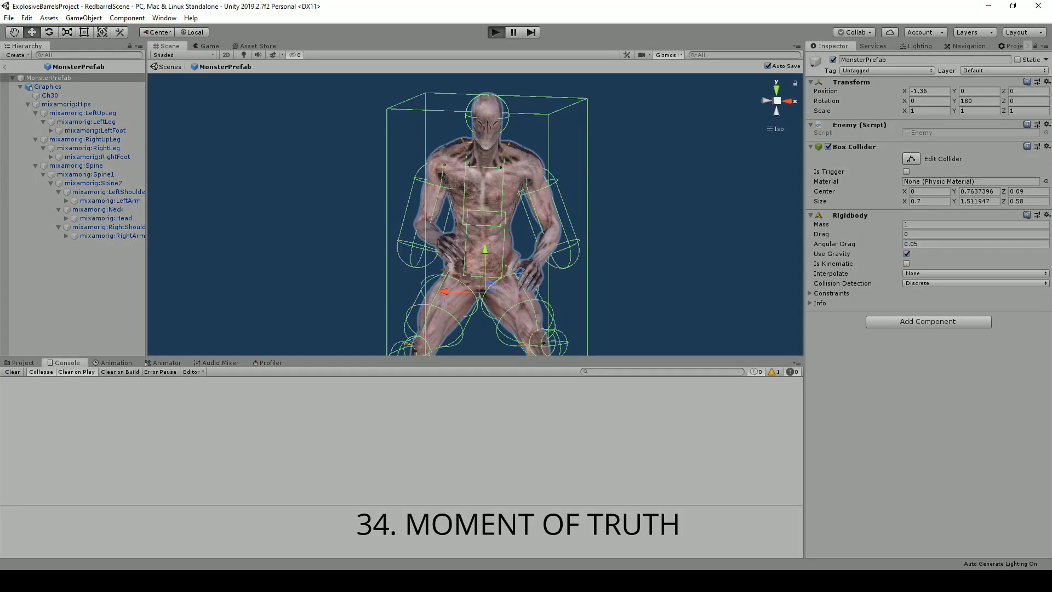
pyautogui.click(496, 32)
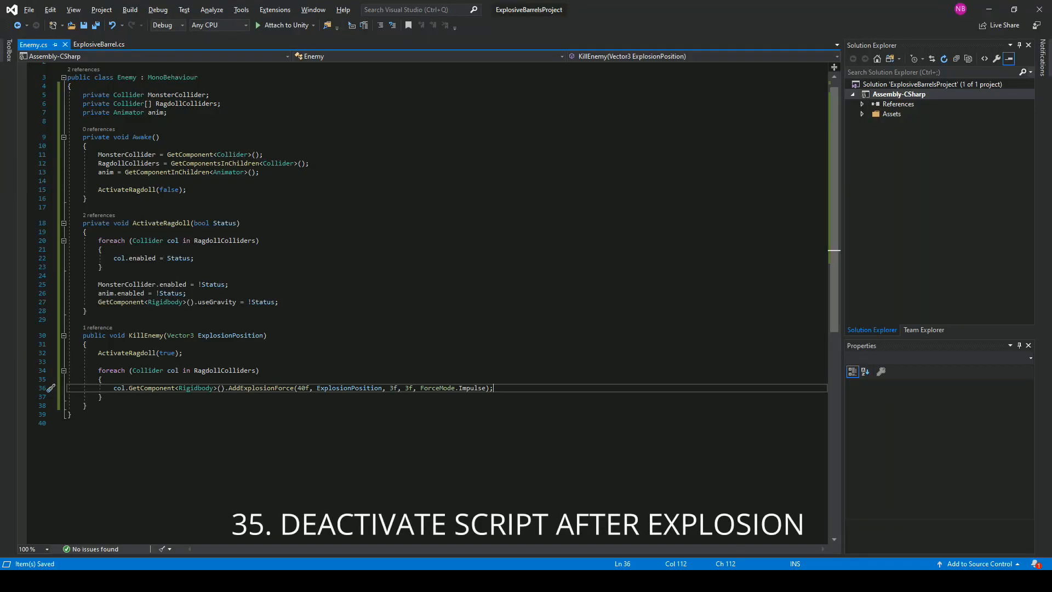
# Begin adding this.enabled = false after the Explode loop so the barrel fires once
pyautogui.click(98, 44)
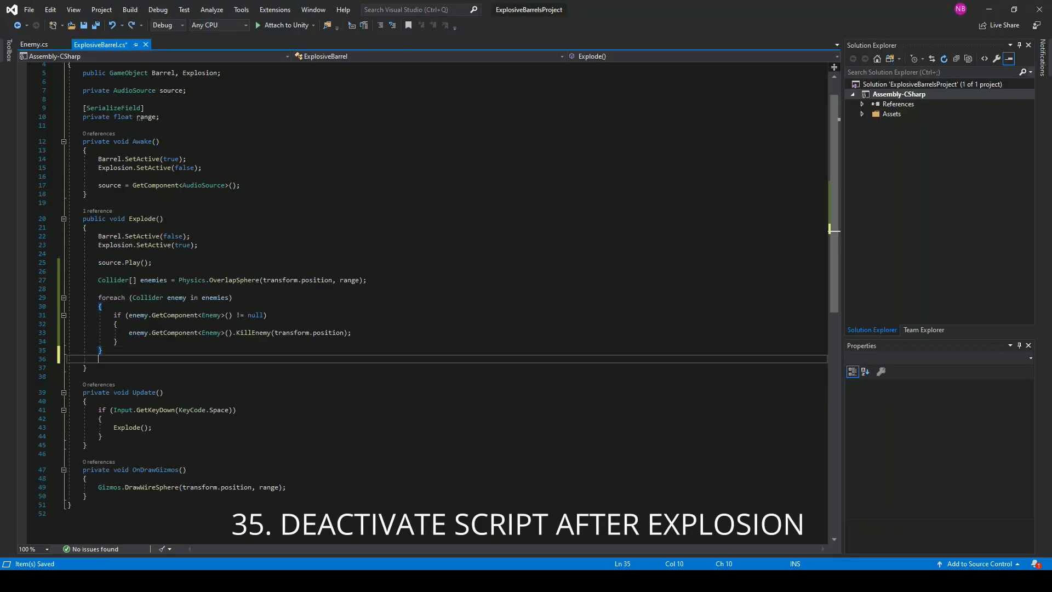
pyautogui.write('this.e')
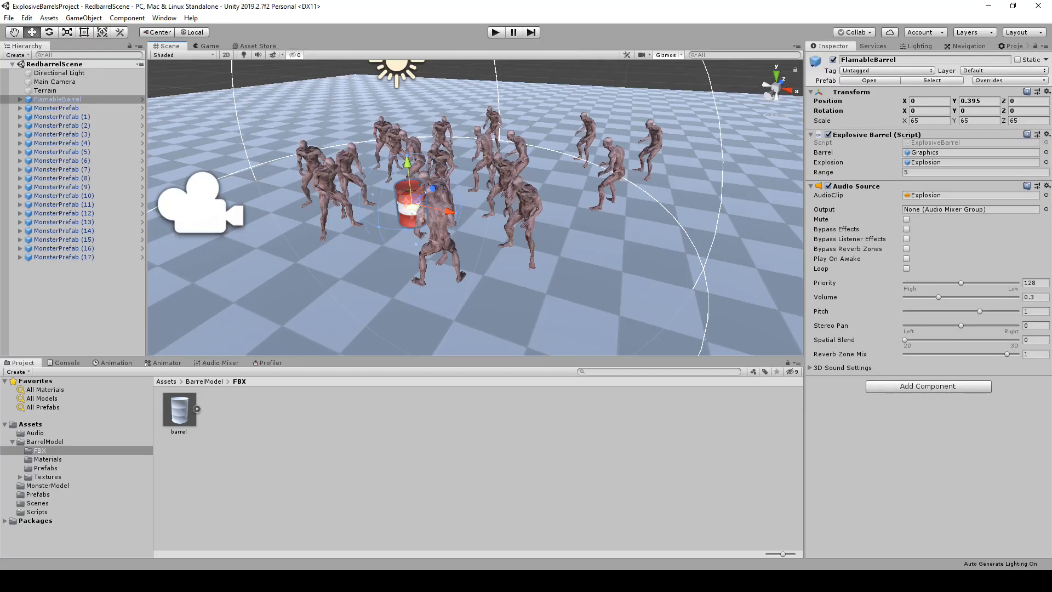
# Enter play mode and detonate the barrel, blasting the monsters away
pyautogui.click(208, 46)
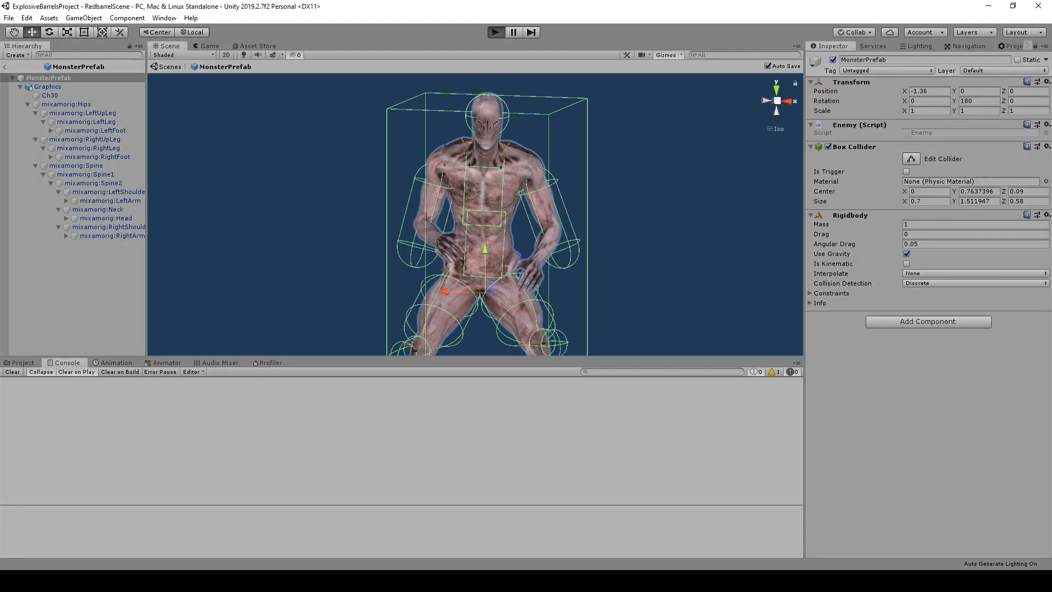
pyautogui.click(495, 32)
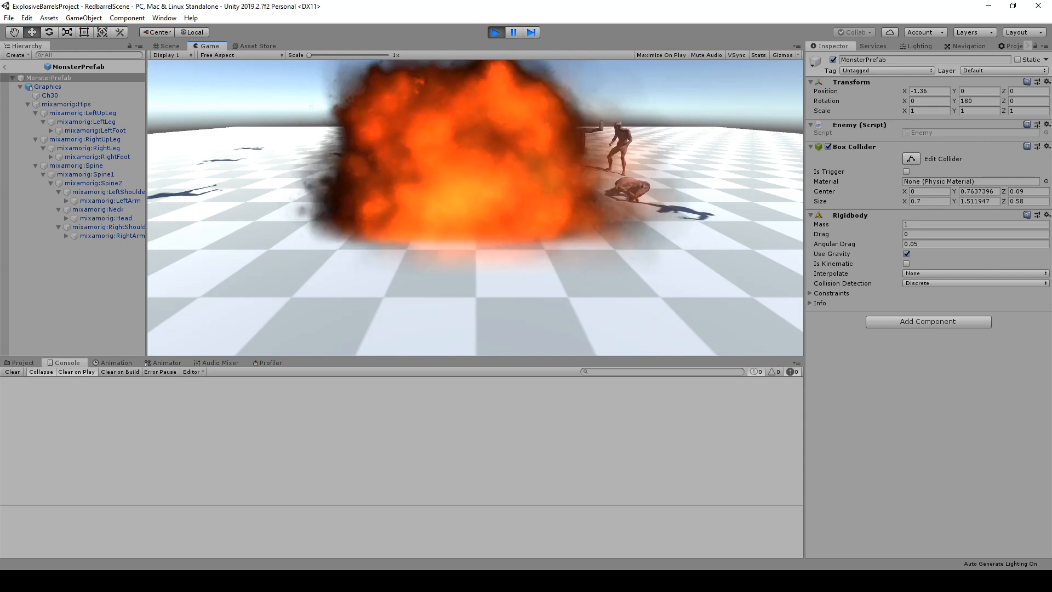